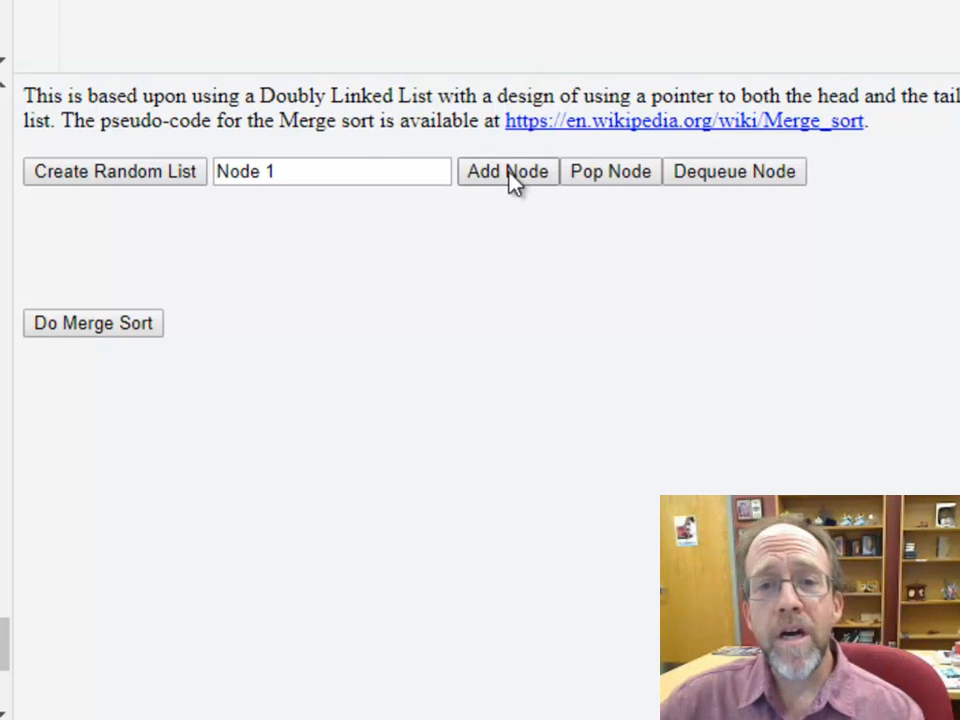
mouse_move(450, 192)
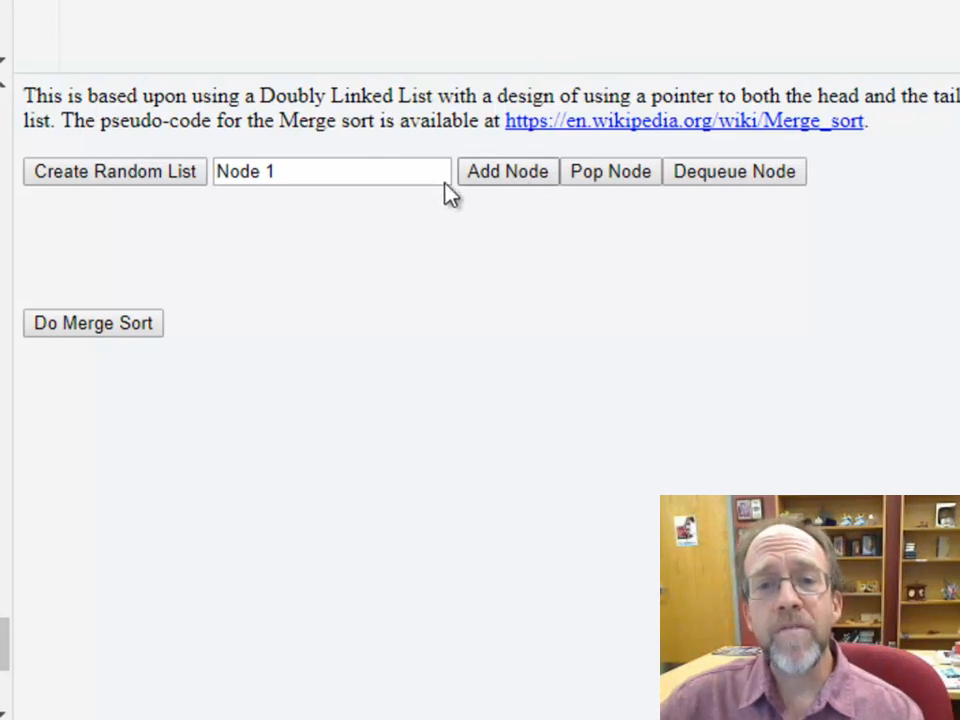
- Append nodes 1-5 to the list, pop one from the tail and dequeue one from the head, leaving Nodes 2, 3, 5
click(304, 172)
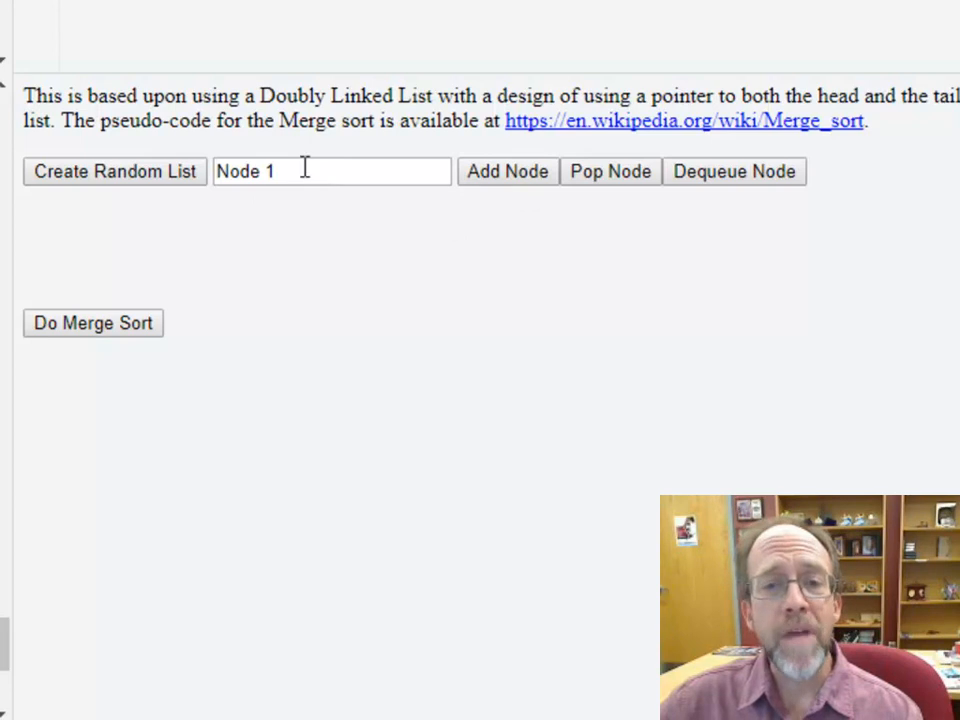
click(506, 172)
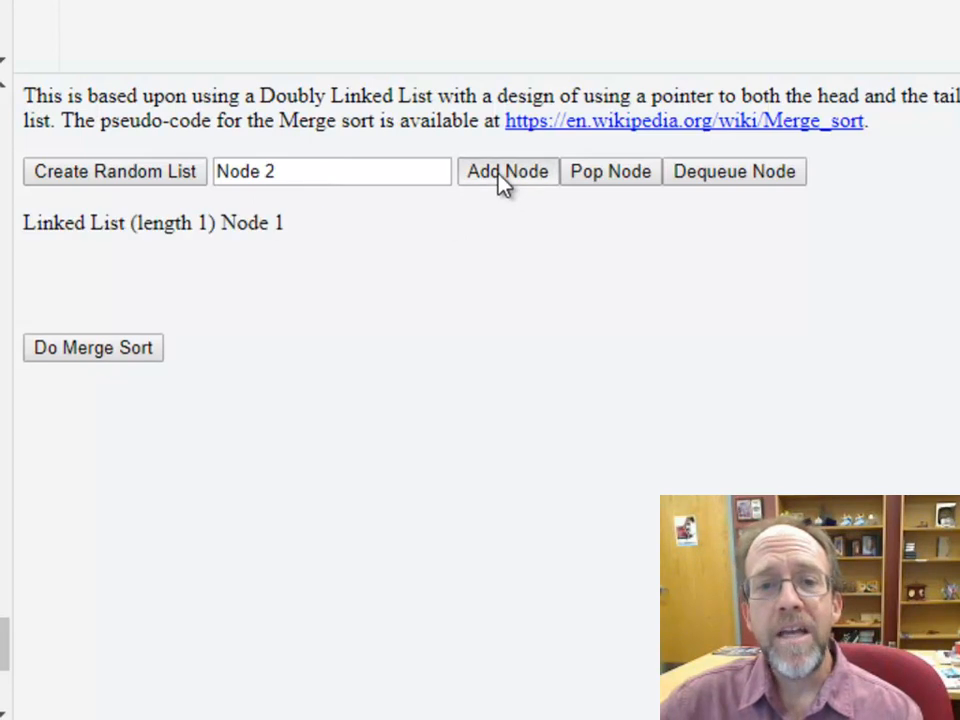
click(506, 172)
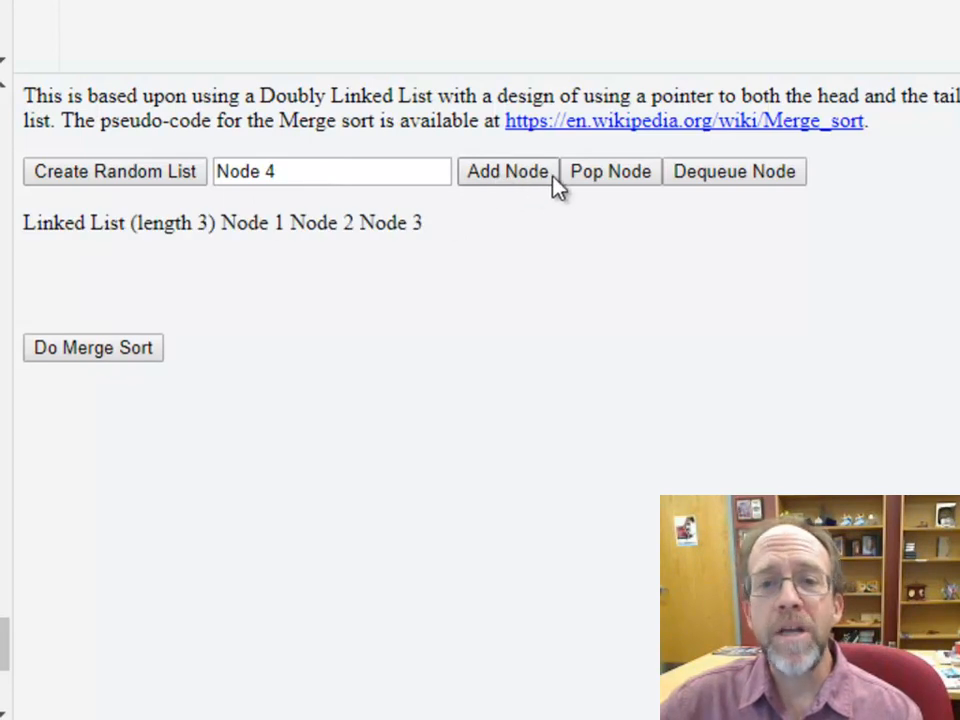
mouse_move(500, 198)
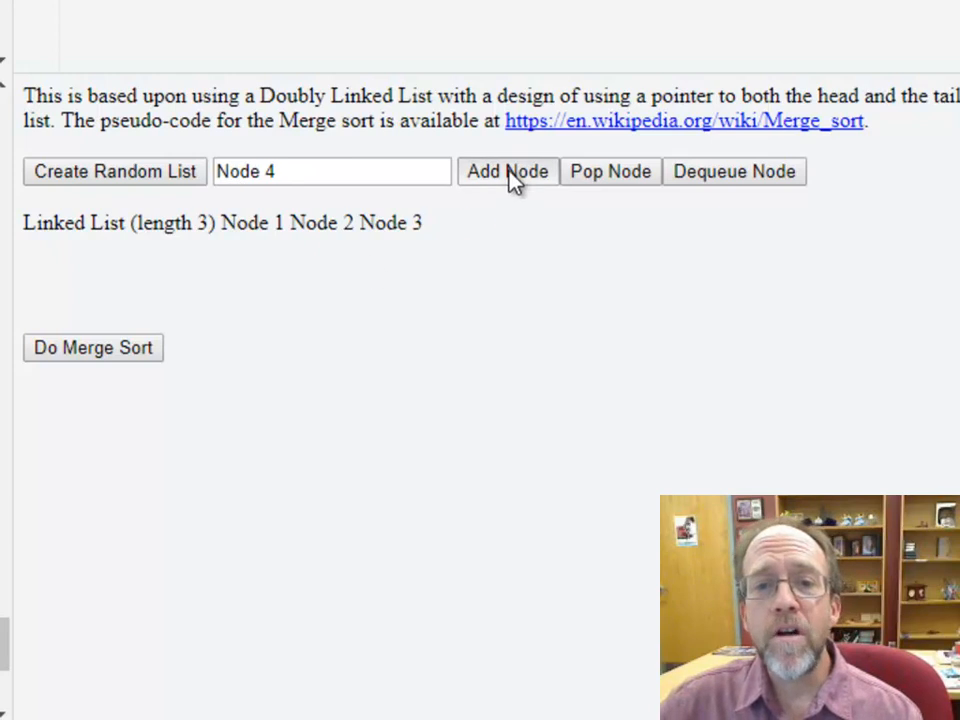
click(608, 172)
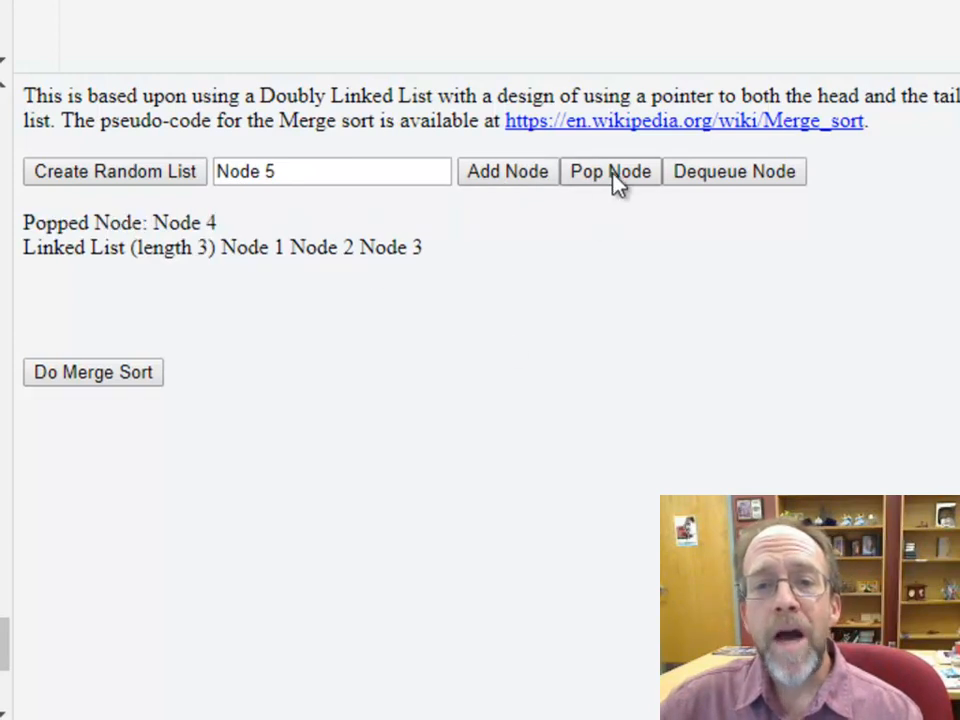
mouse_move(240, 240)
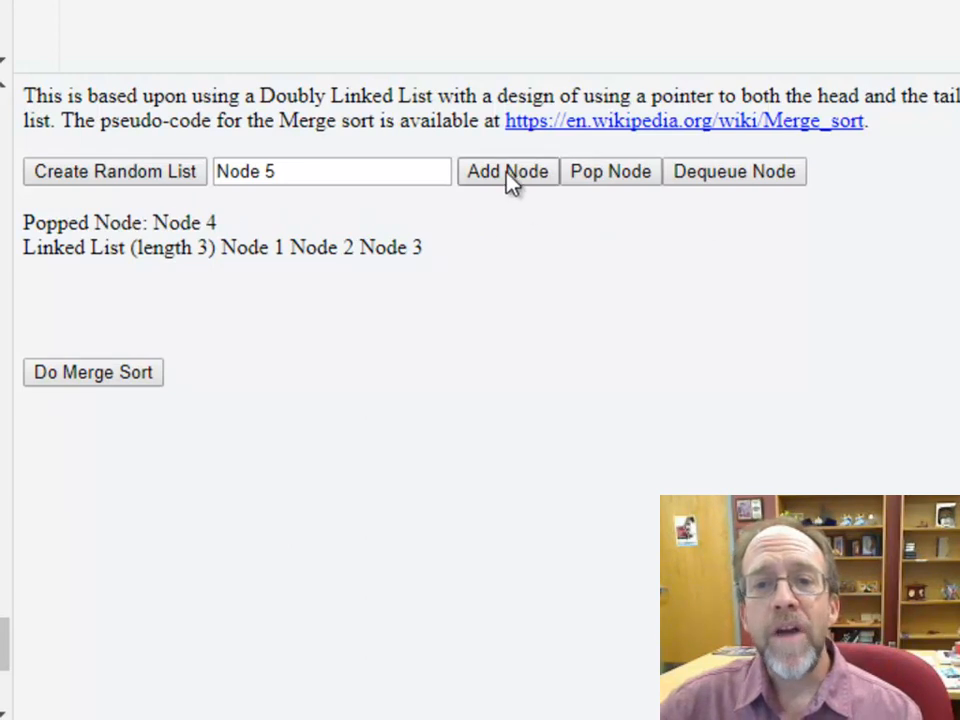
click(506, 172)
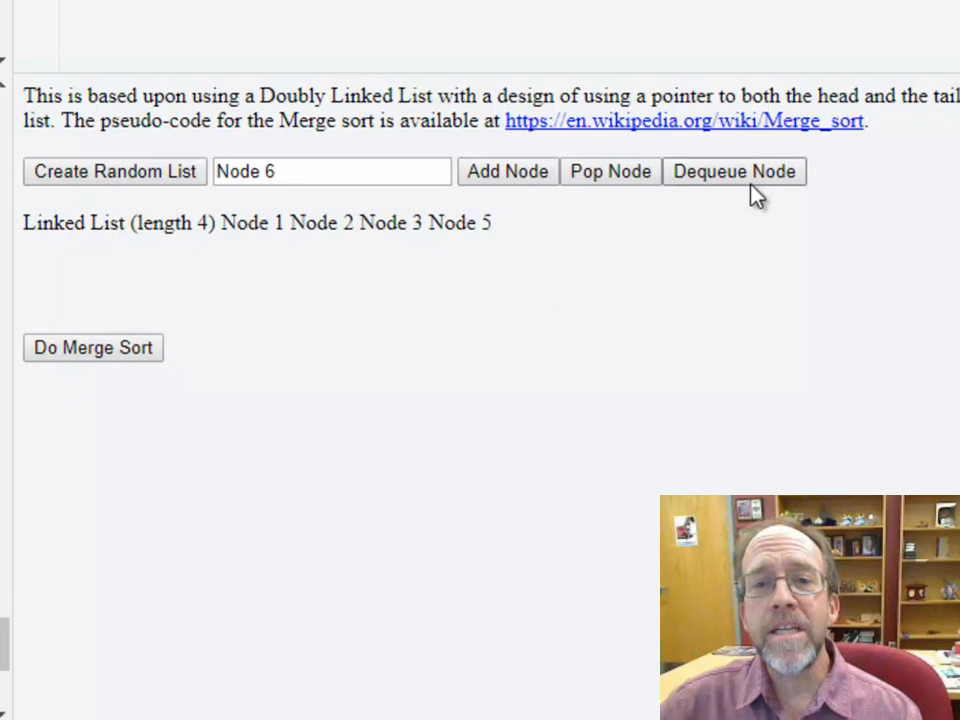
click(734, 172)
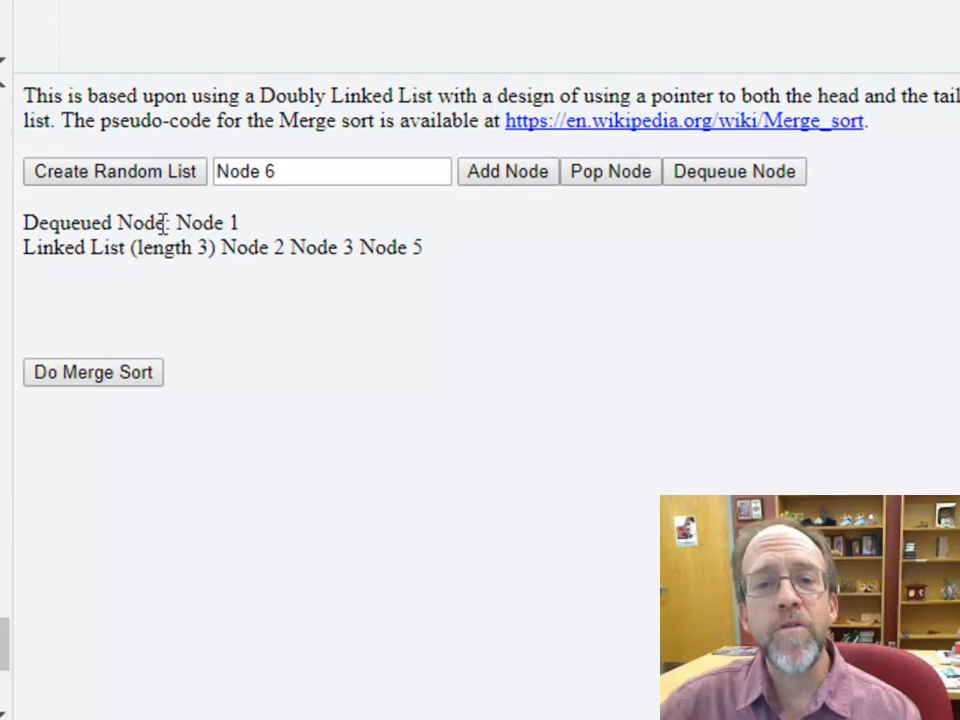
mouse_move(472, 276)
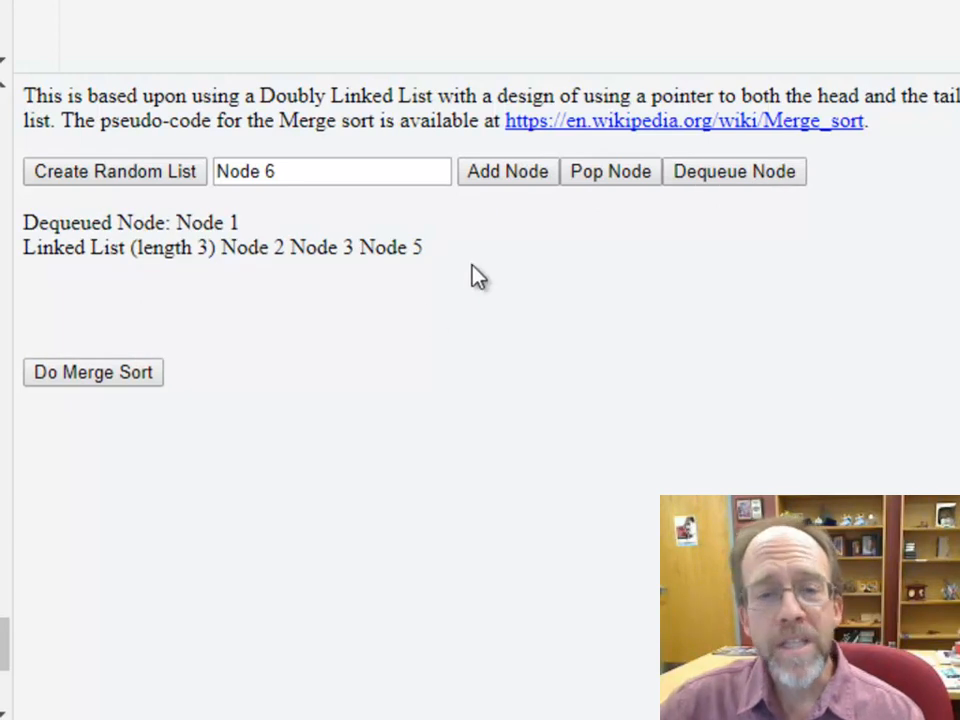
mouse_move(278, 298)
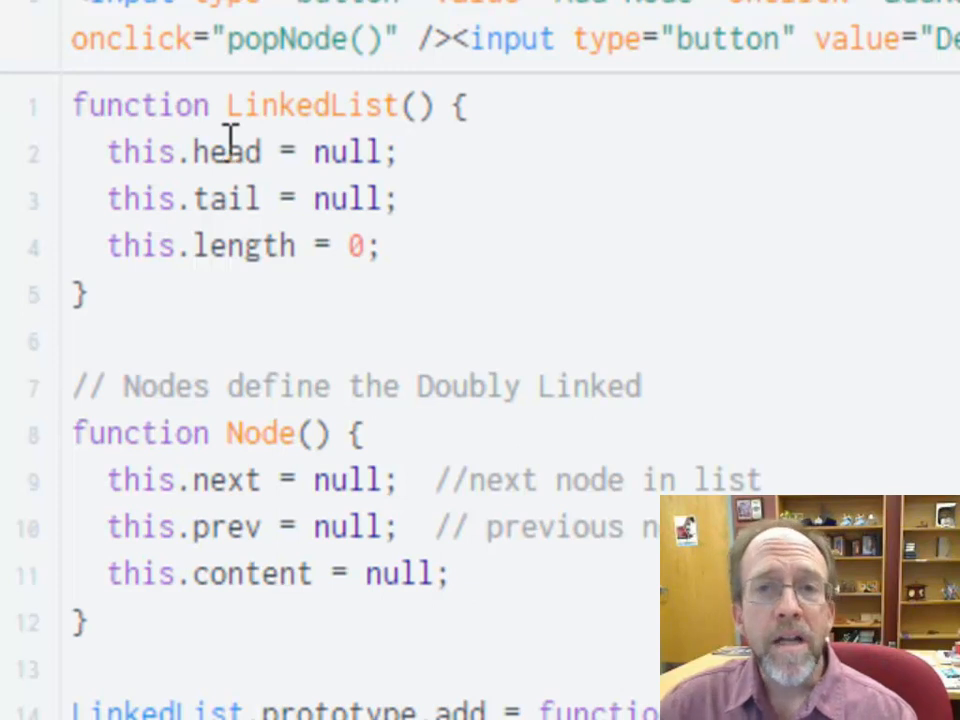
mouse_move(360, 152)
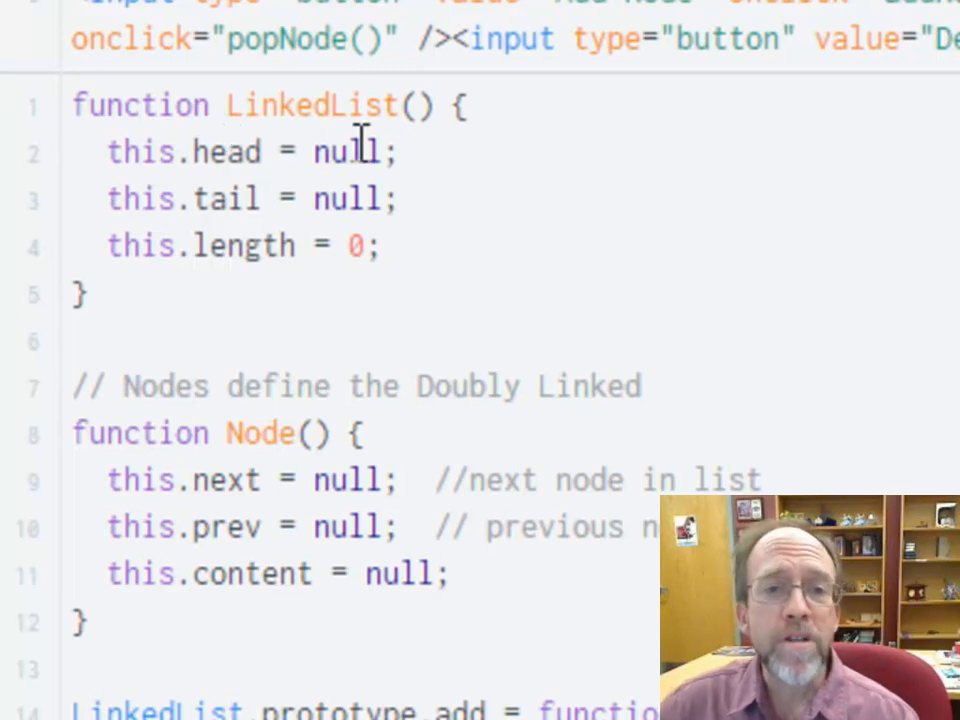
mouse_move(424, 152)
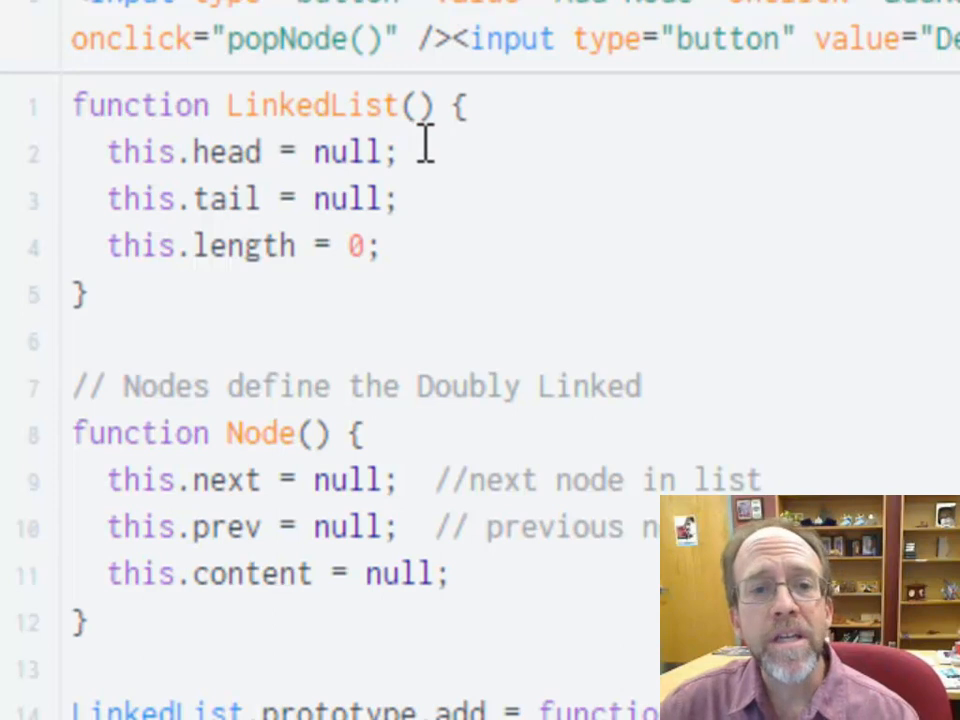
mouse_move(196, 198)
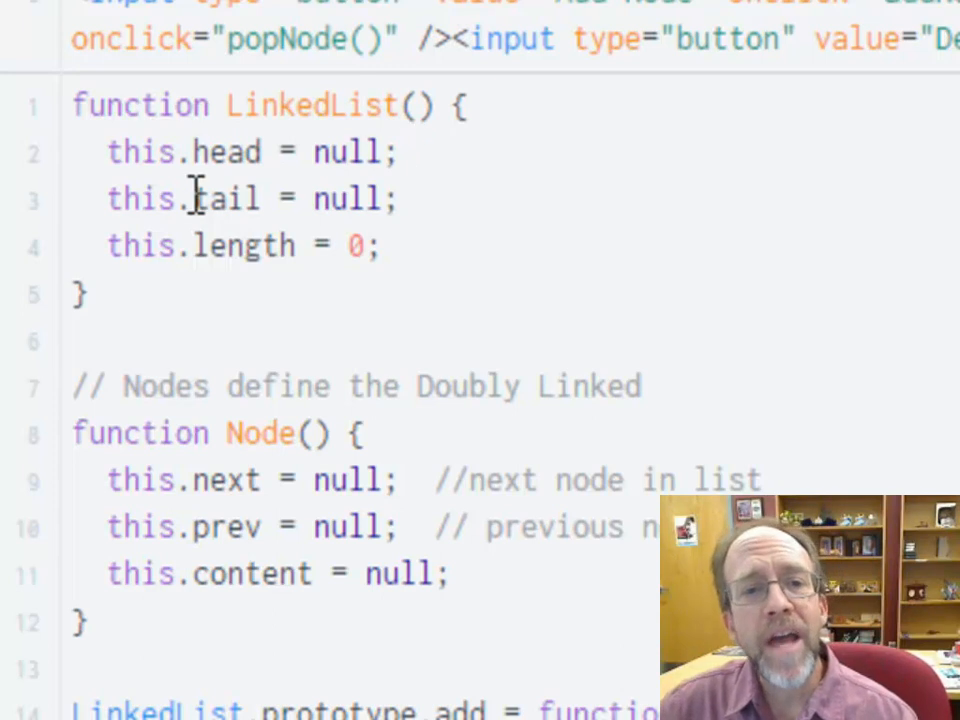
mouse_move(778, 344)
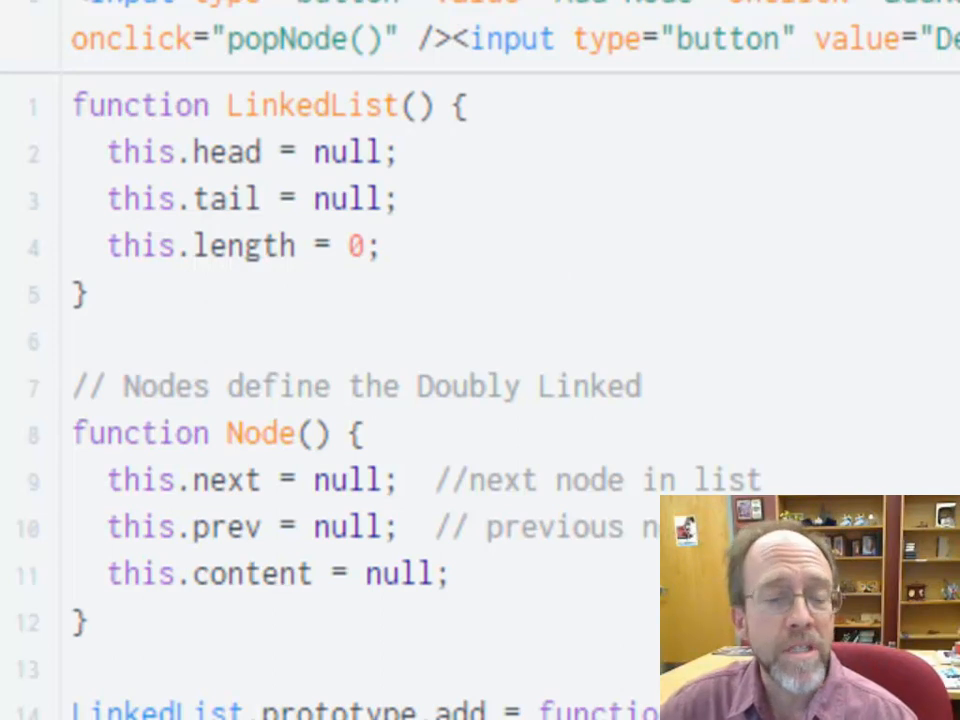
- Scroll the JavaScript panel down through the add, push and pop prototype functions
scroll(down, 3)
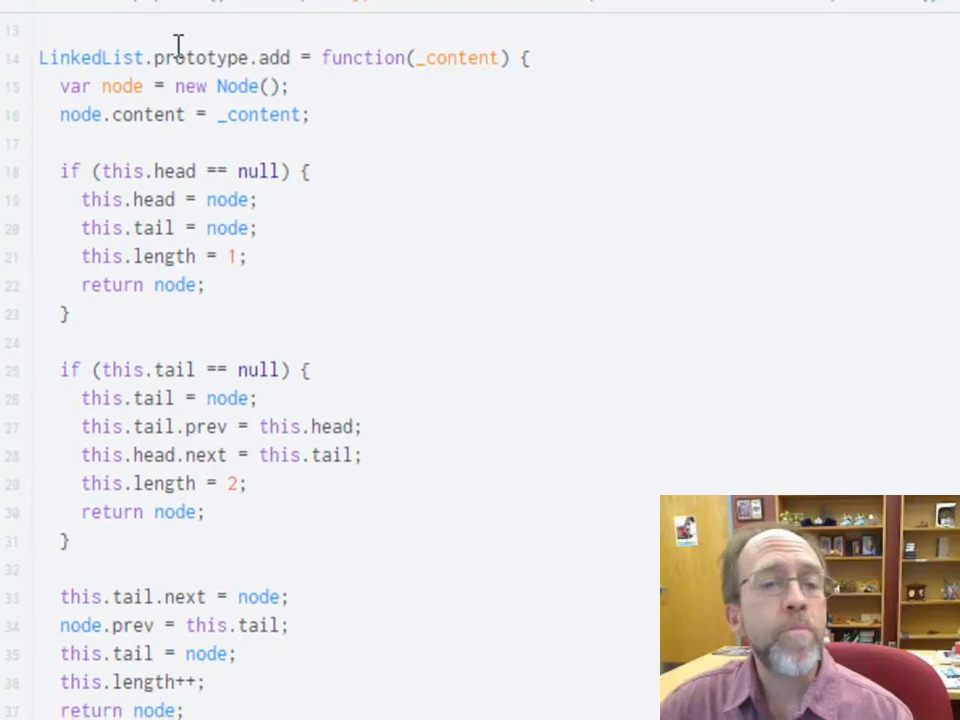
mouse_move(336, 320)
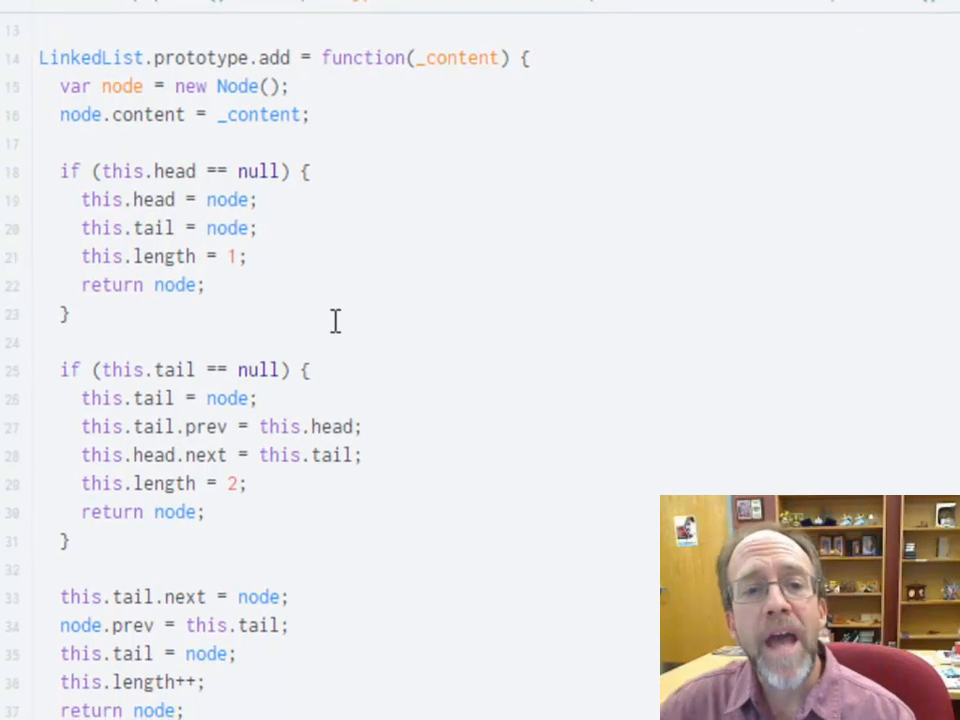
scroll(down, 3)
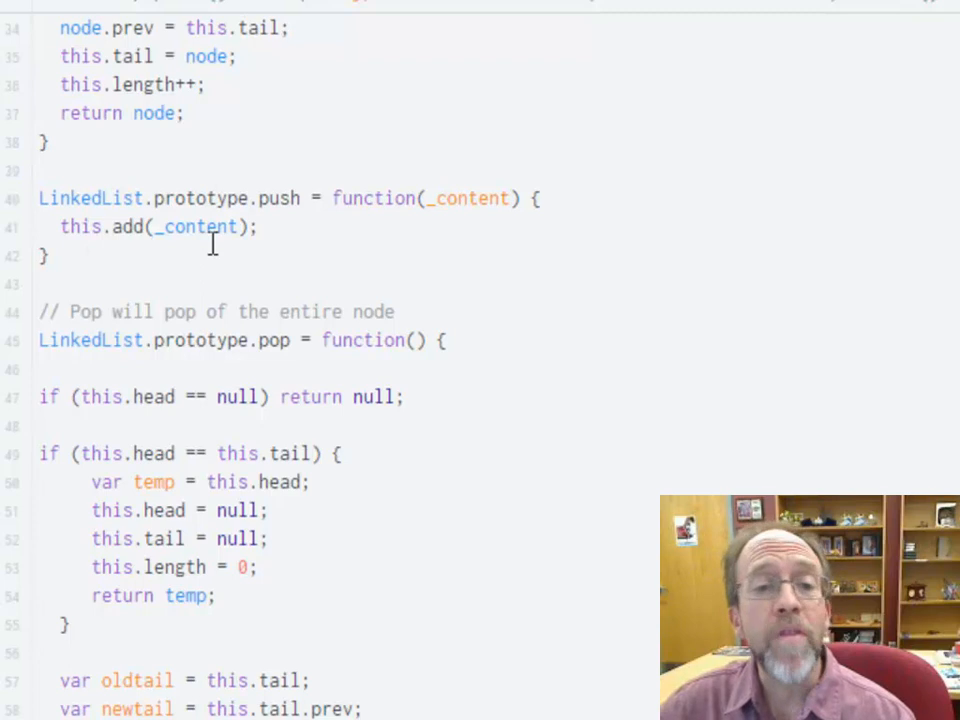
scroll(down, 3)
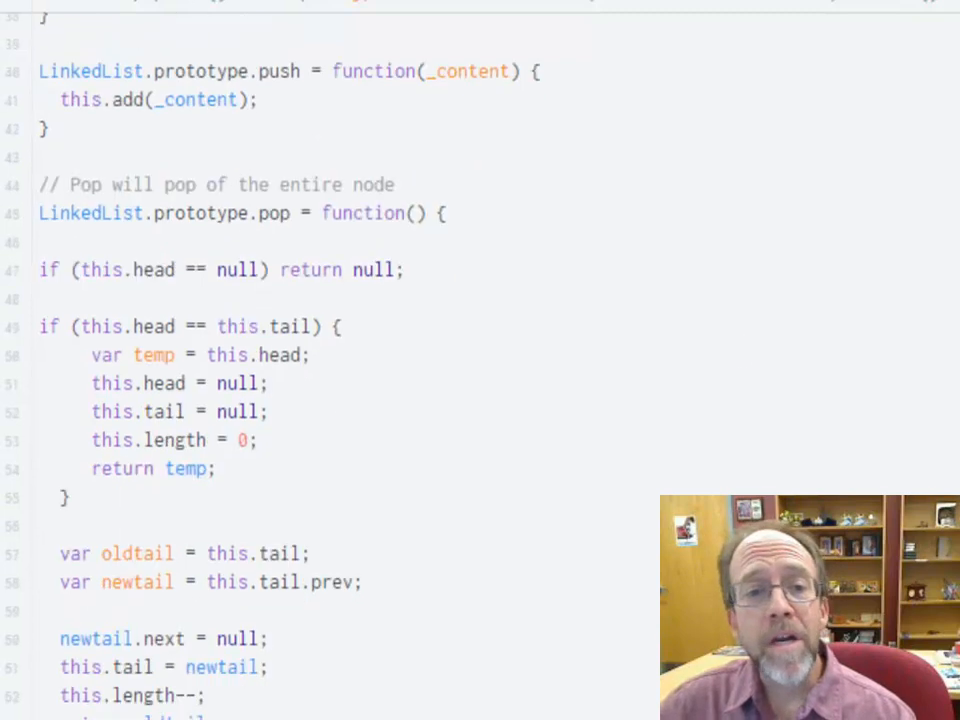
scroll(down, 3)
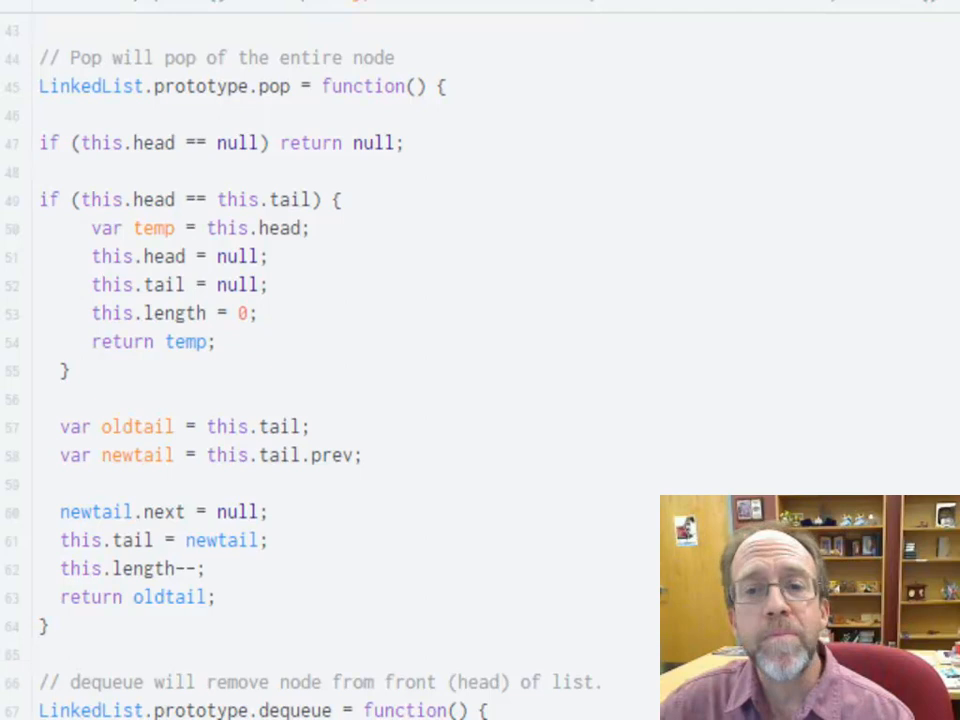
scroll(down, 3)
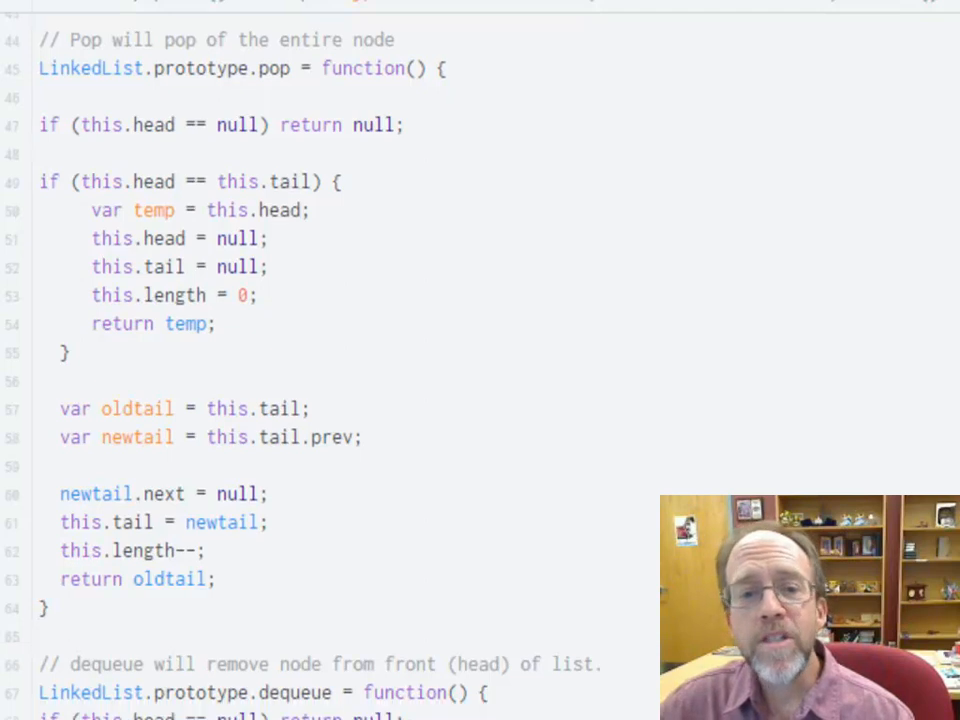
scroll(down, 3)
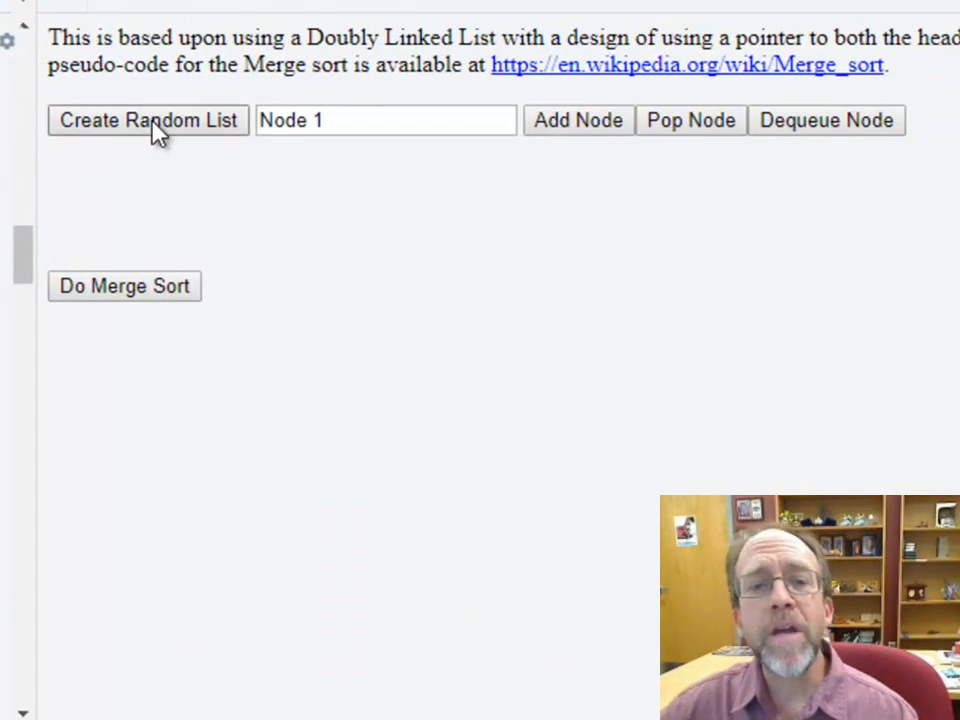
- Create a random five-value list and merge sort it, printing each pass and the sorted result
click(148, 120)
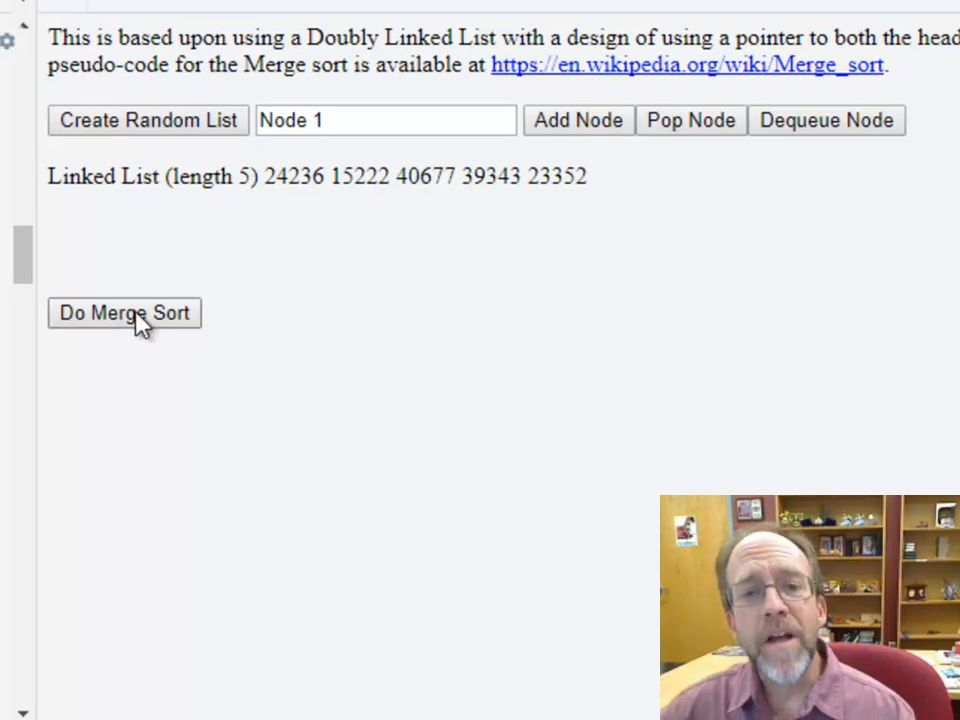
click(124, 312)
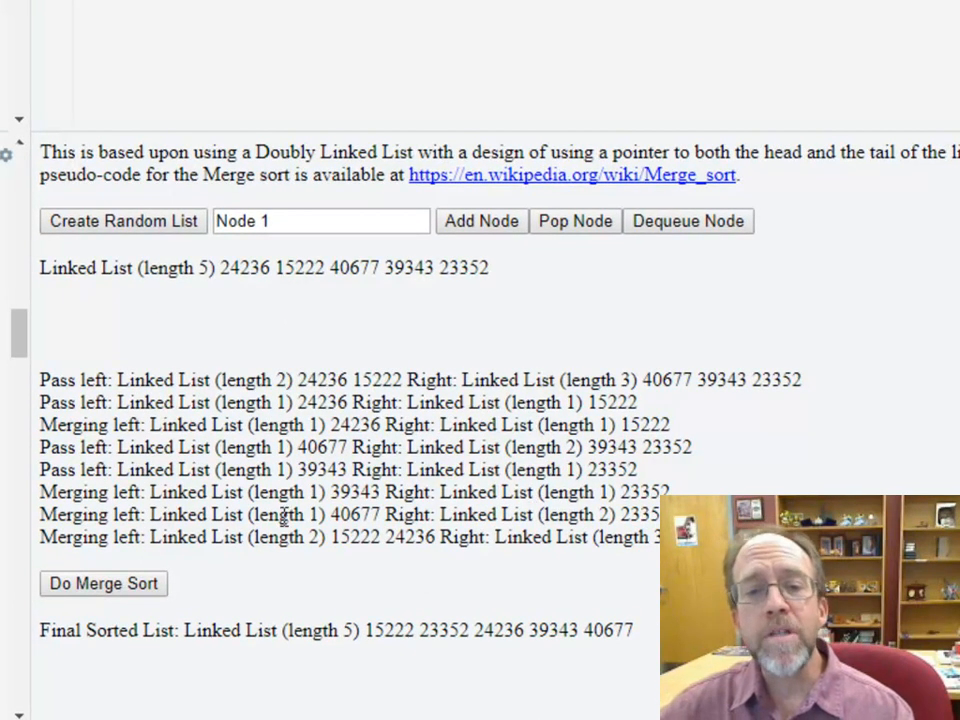
mouse_move(392, 636)
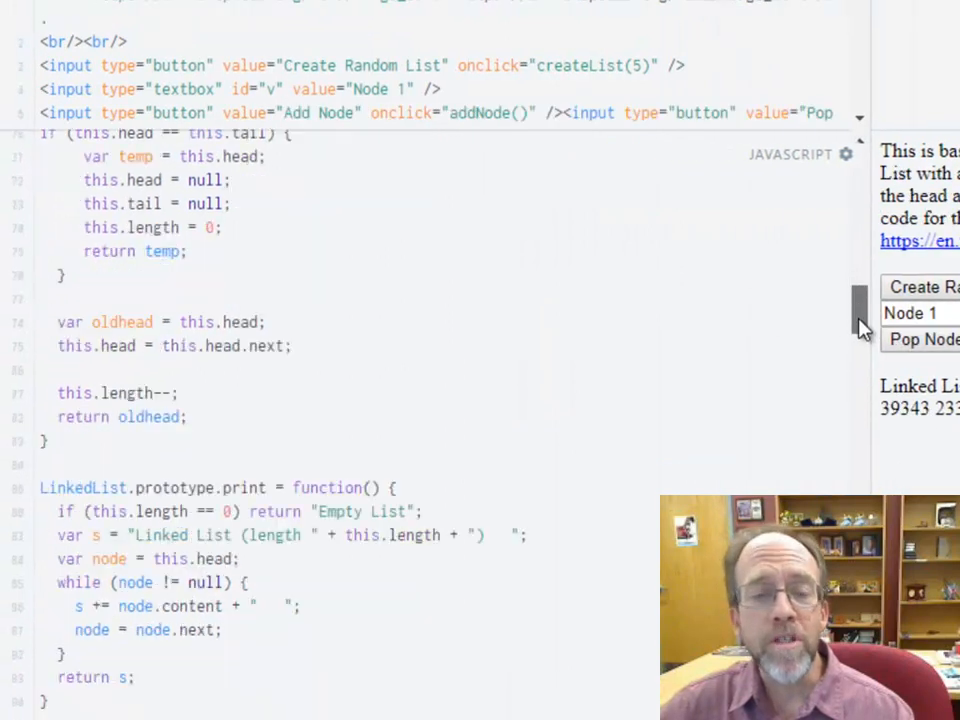
scroll(down, 3)
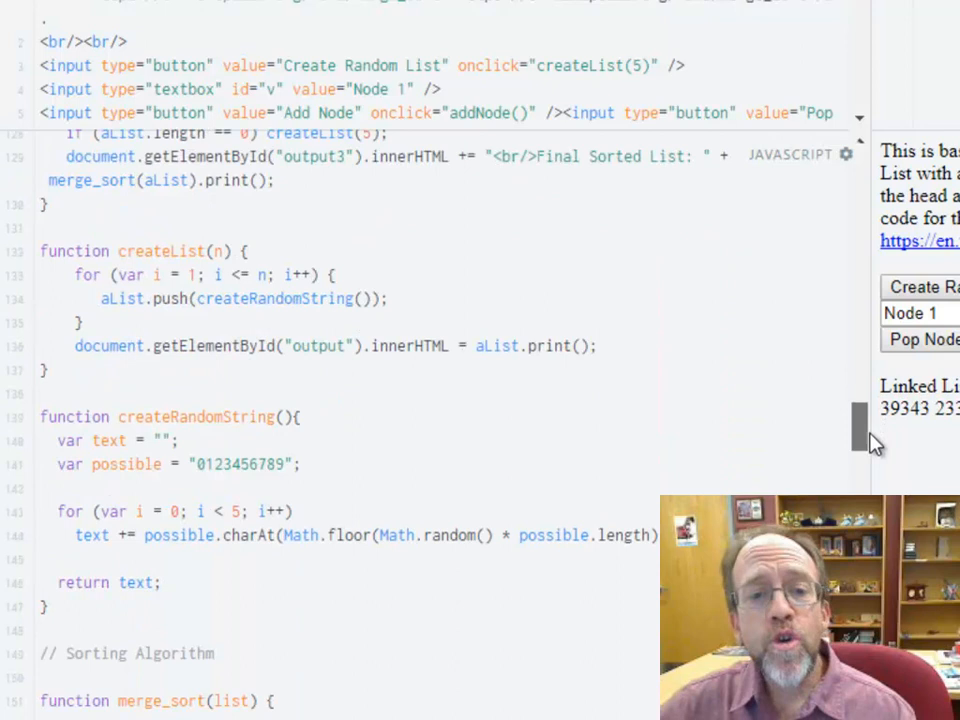
scroll(down, 3)
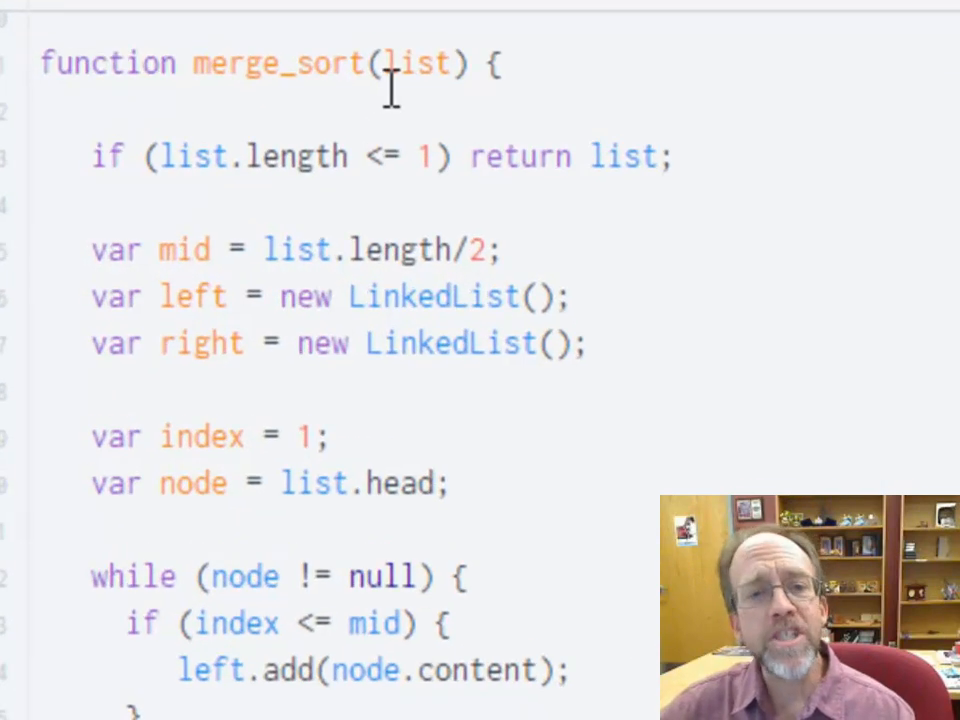
mouse_move(278, 82)
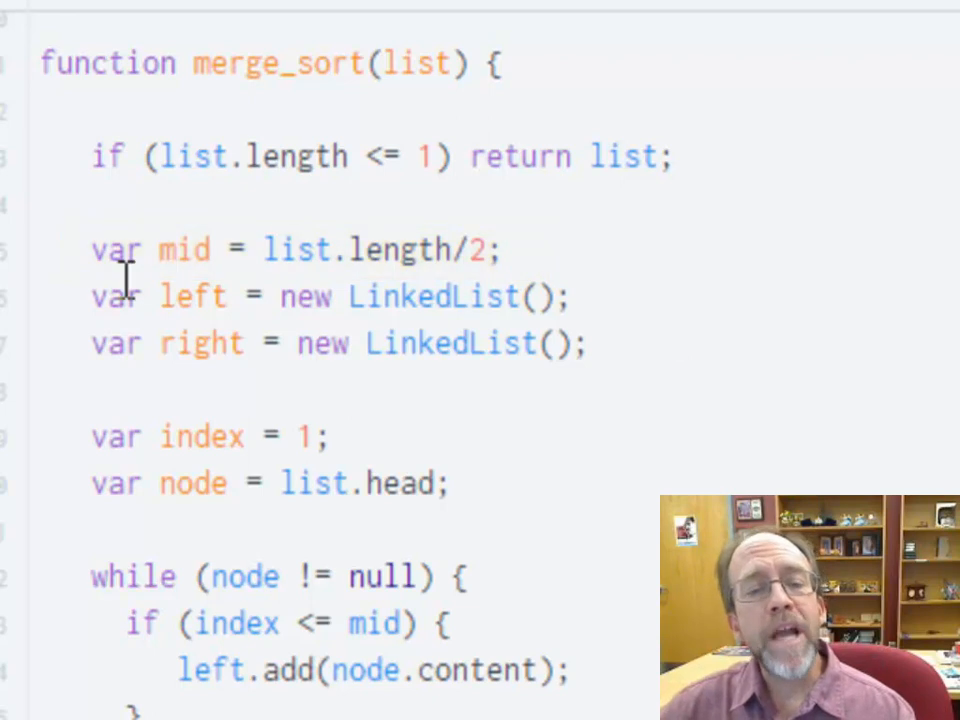
drag(90, 296, 590, 344)
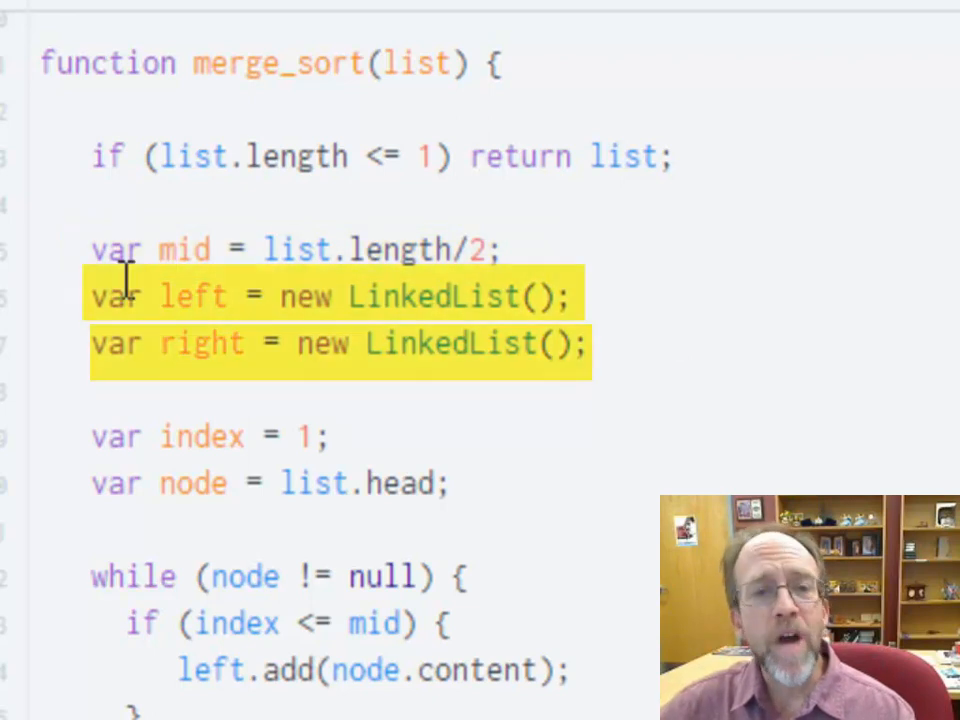
mouse_move(198, 344)
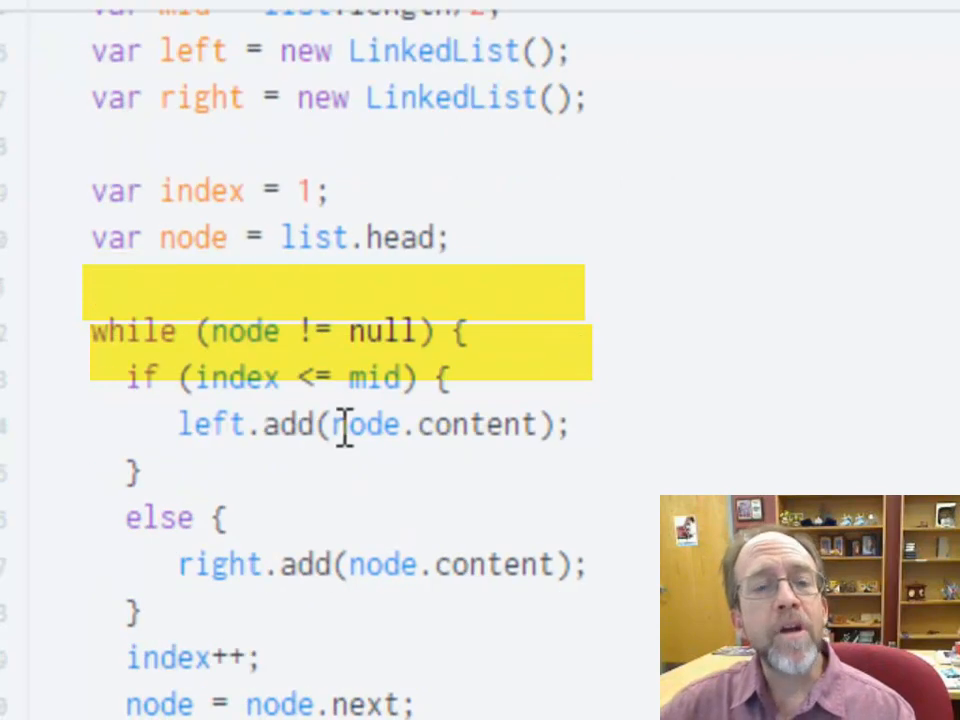
scroll(down, 3)
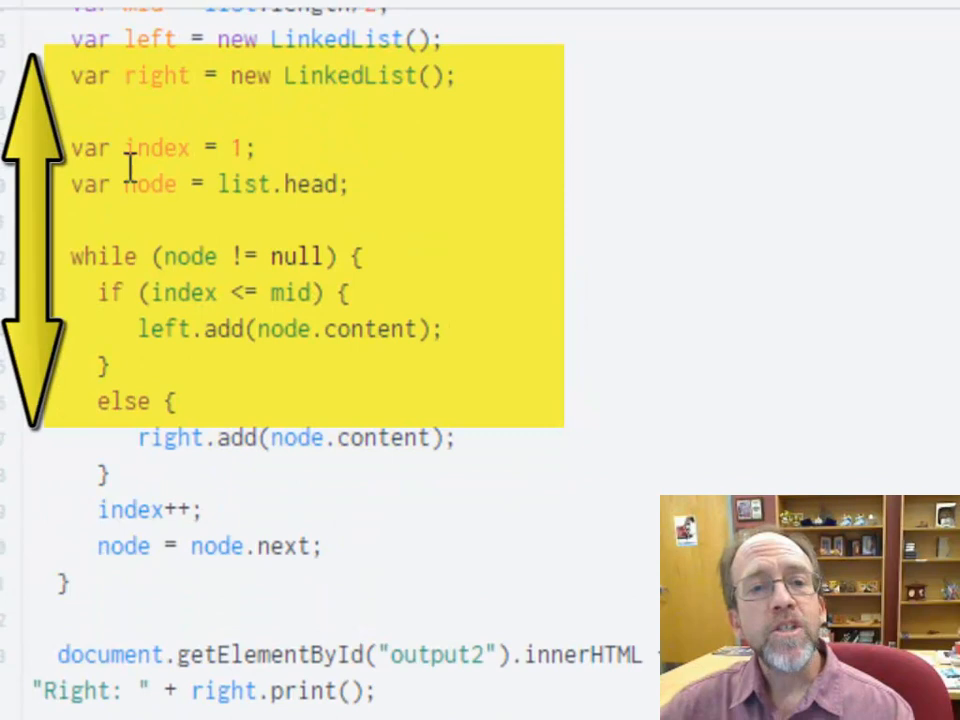
scroll(down, 3)
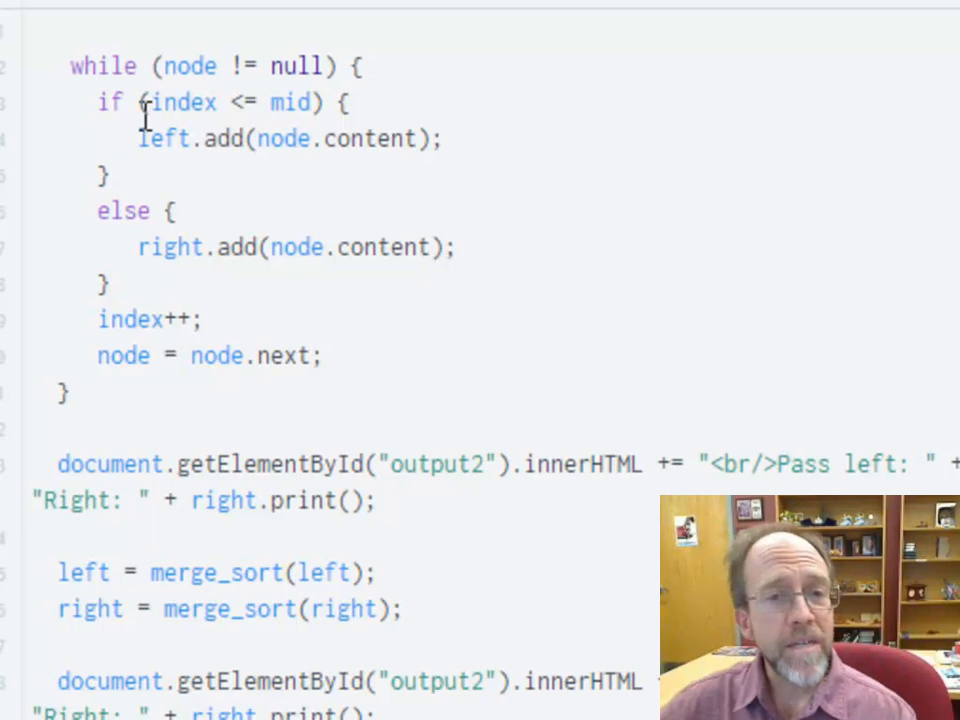
drag(98, 102, 442, 138)
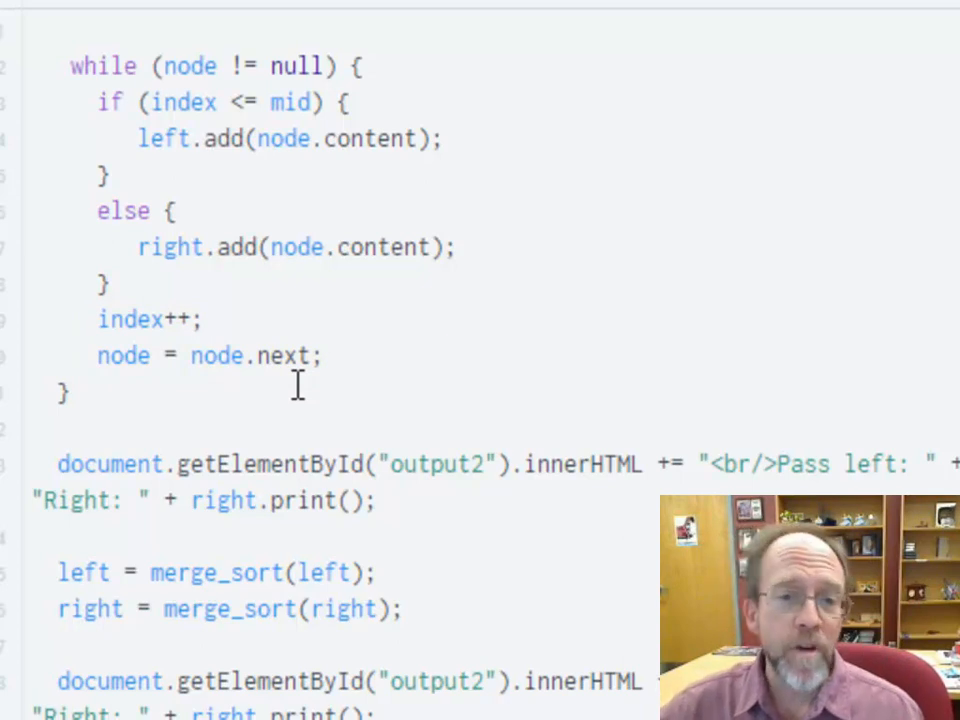
scroll(down, 3)
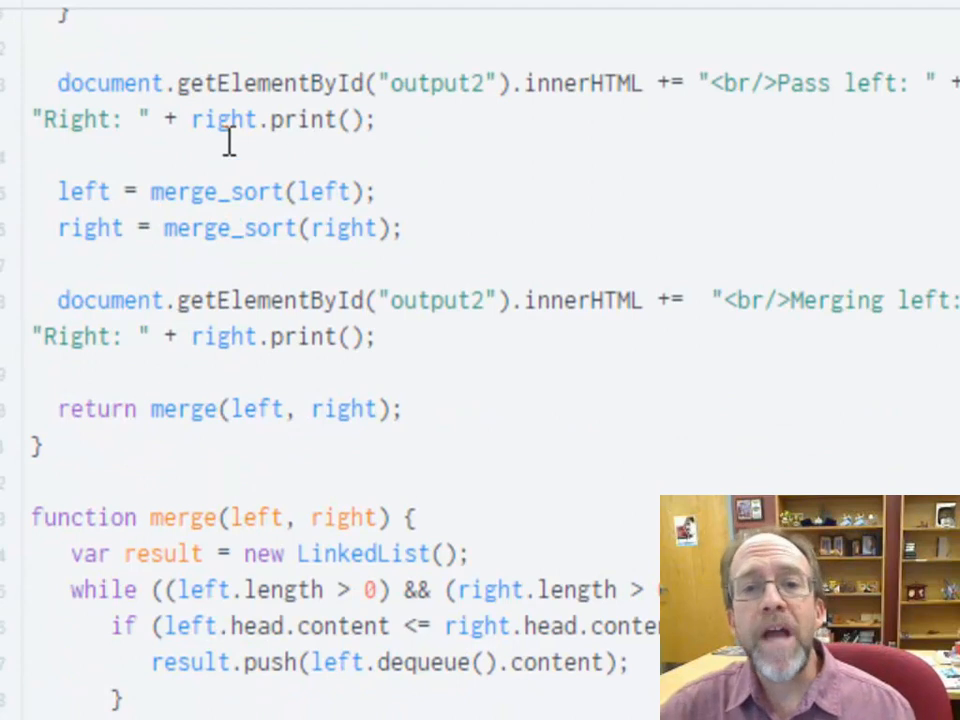
mouse_move(524, 192)
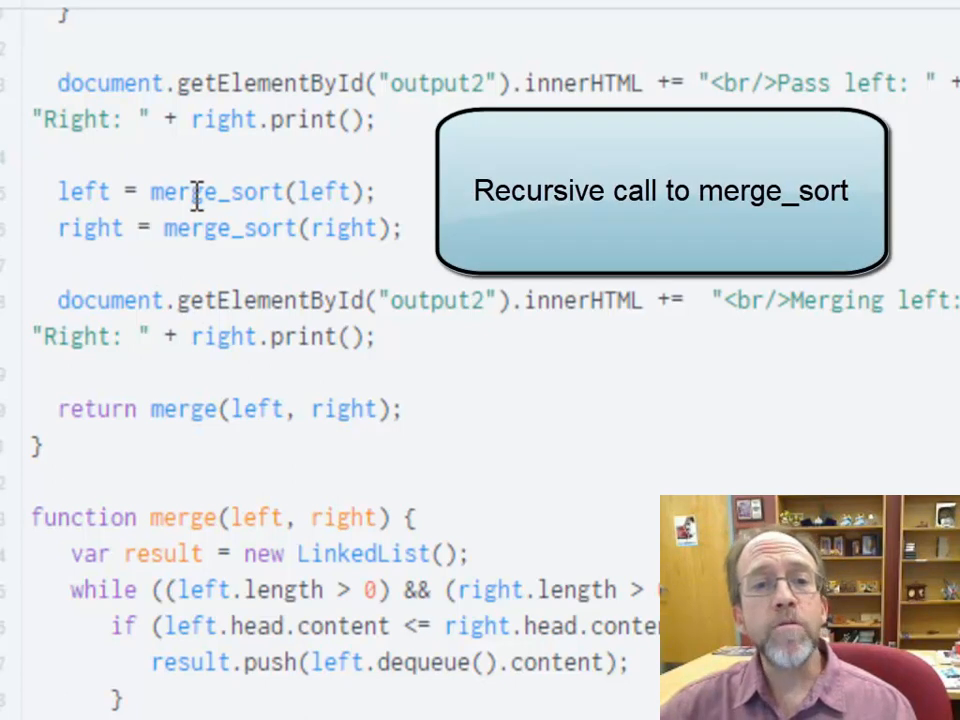
mouse_move(412, 190)
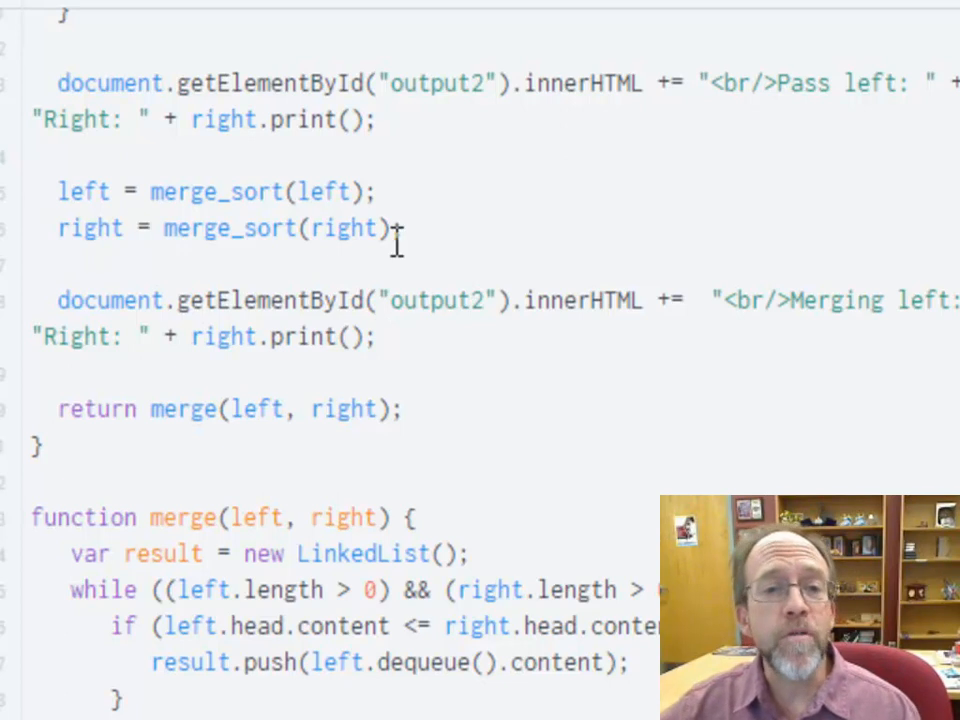
mouse_move(90, 408)
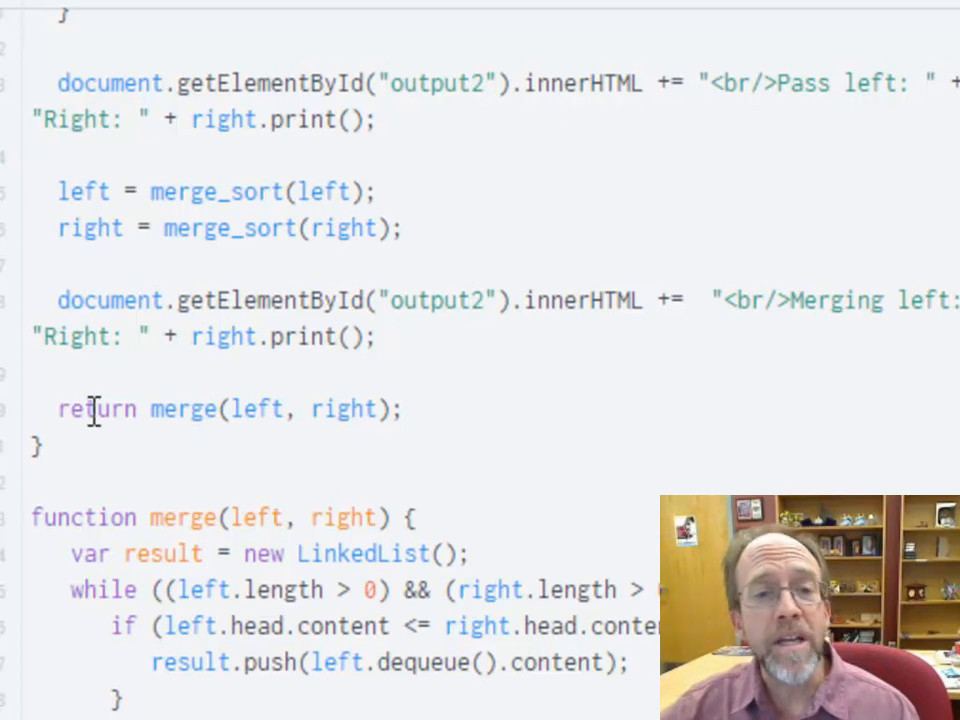
mouse_move(344, 408)
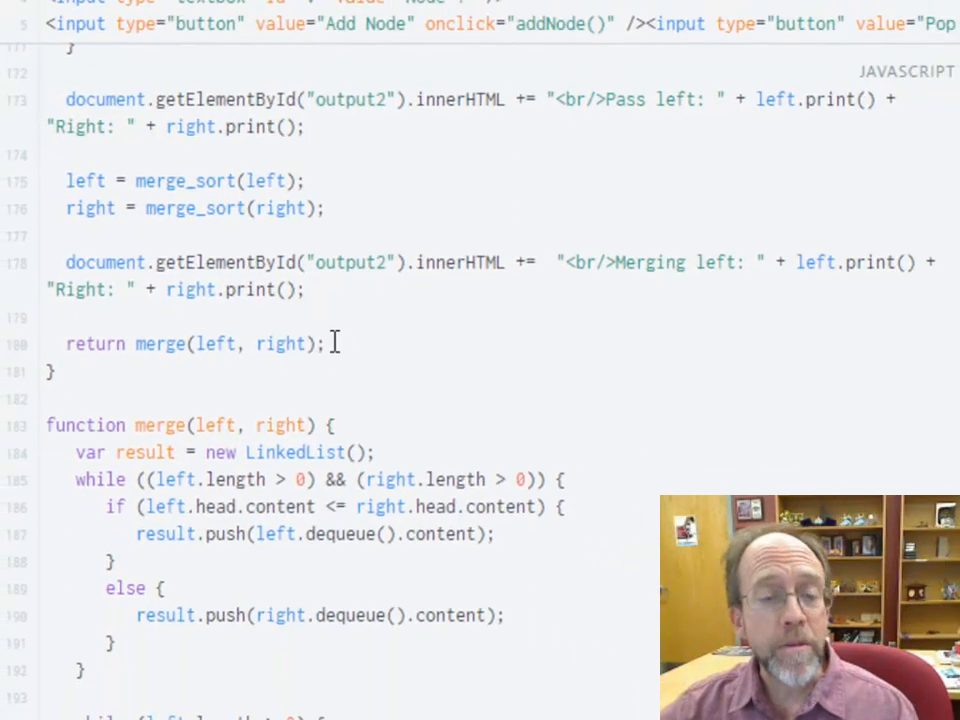
mouse_move(350, 340)
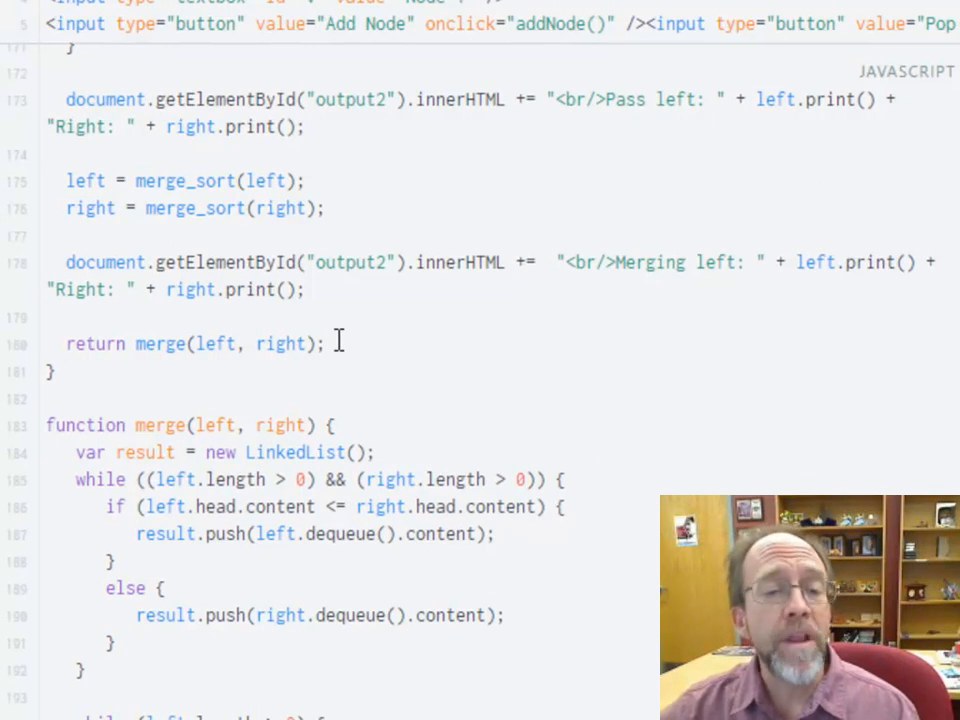
scroll(down, 3)
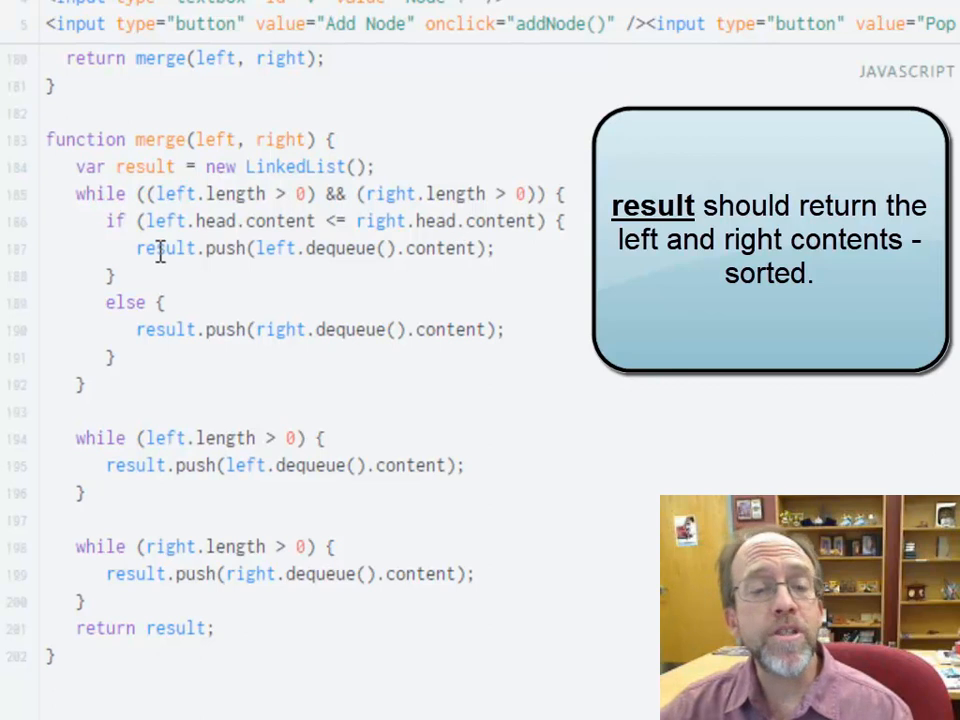
mouse_move(432, 228)
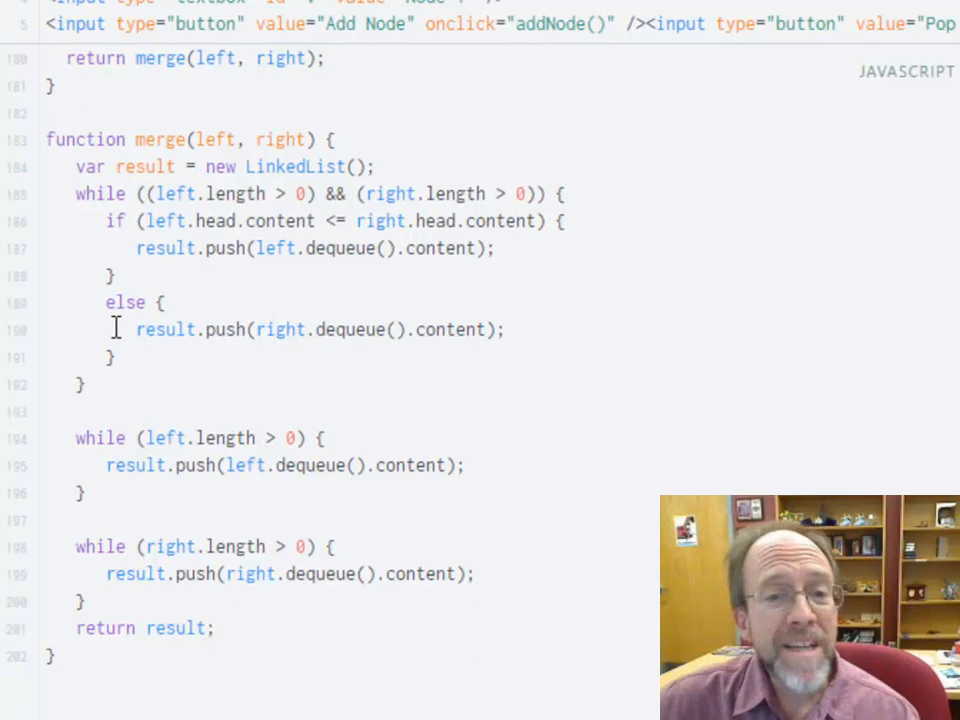
mouse_move(332, 384)
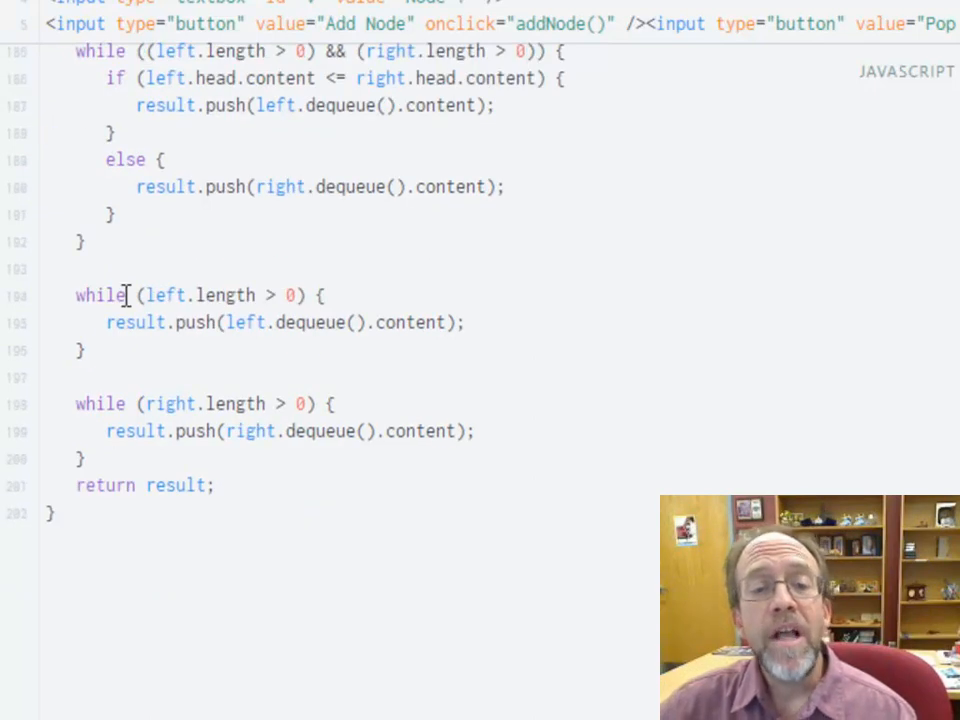
mouse_move(258, 388)
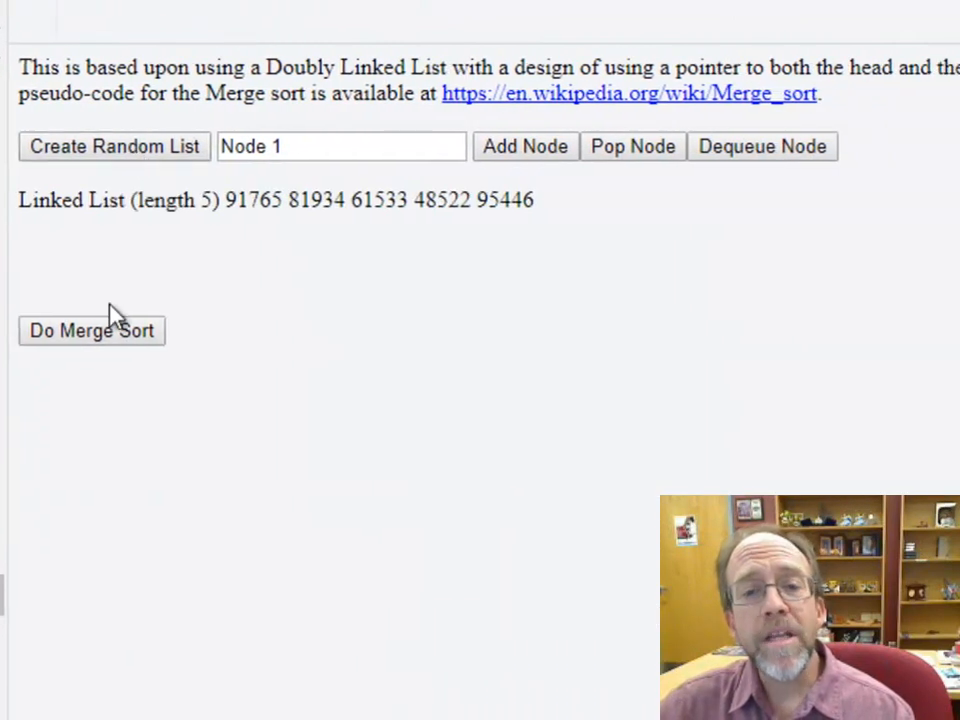
click(92, 330)
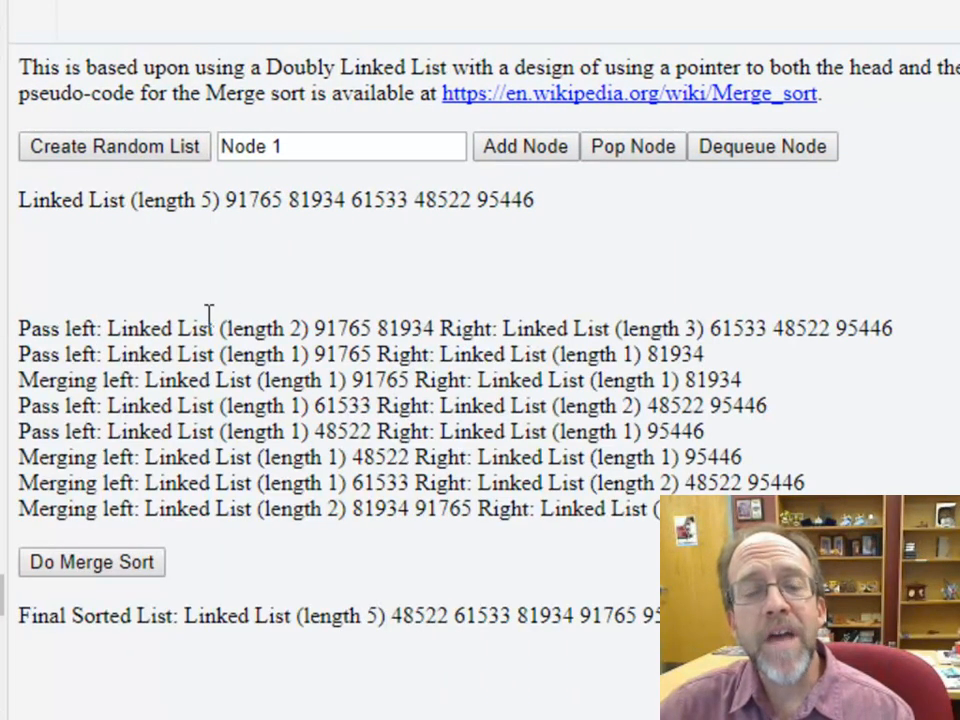
mouse_move(204, 248)
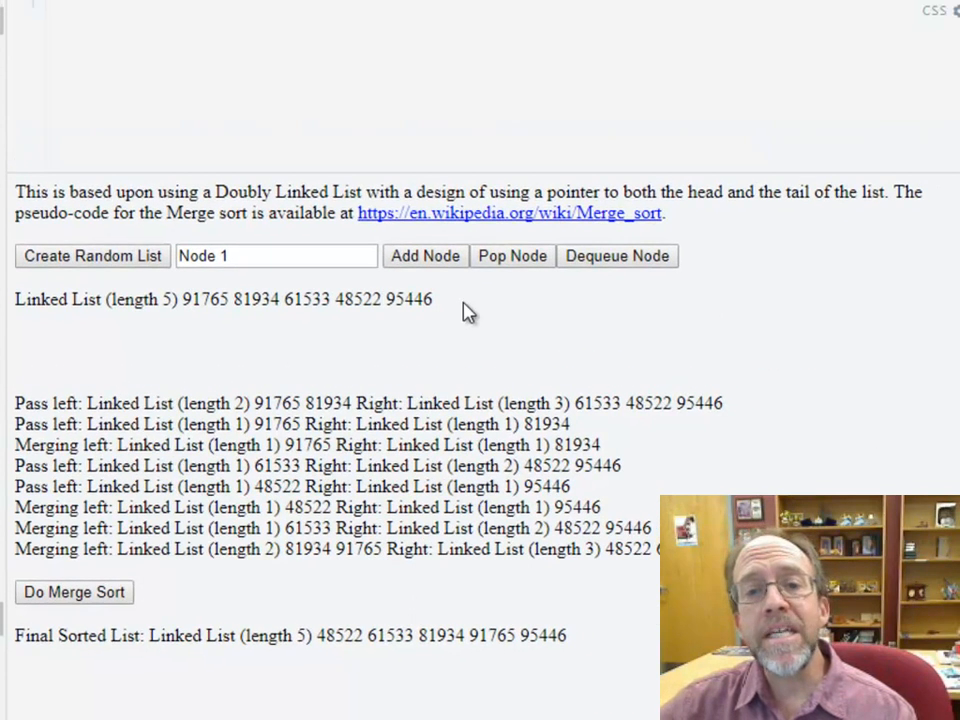
drag(176, 300, 432, 300)
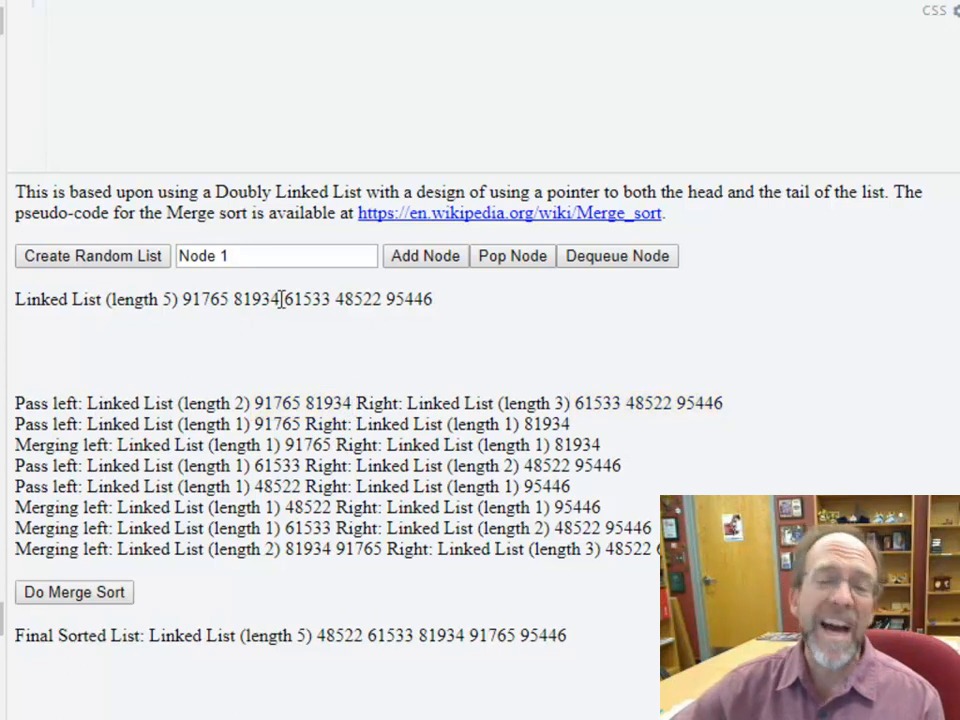
mouse_move(180, 300)
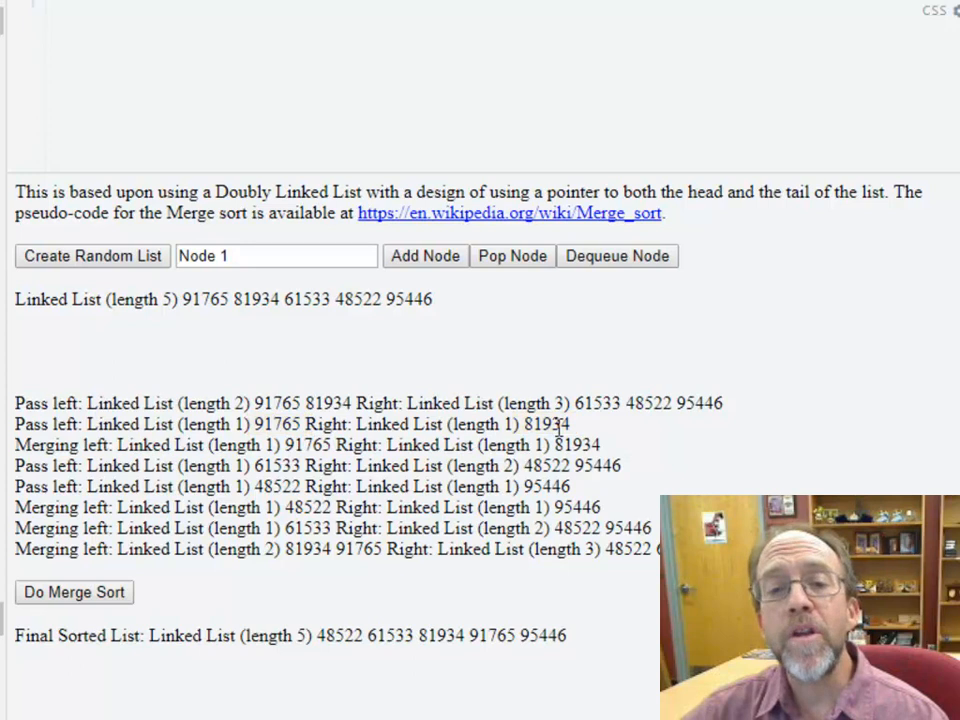
mouse_move(328, 404)
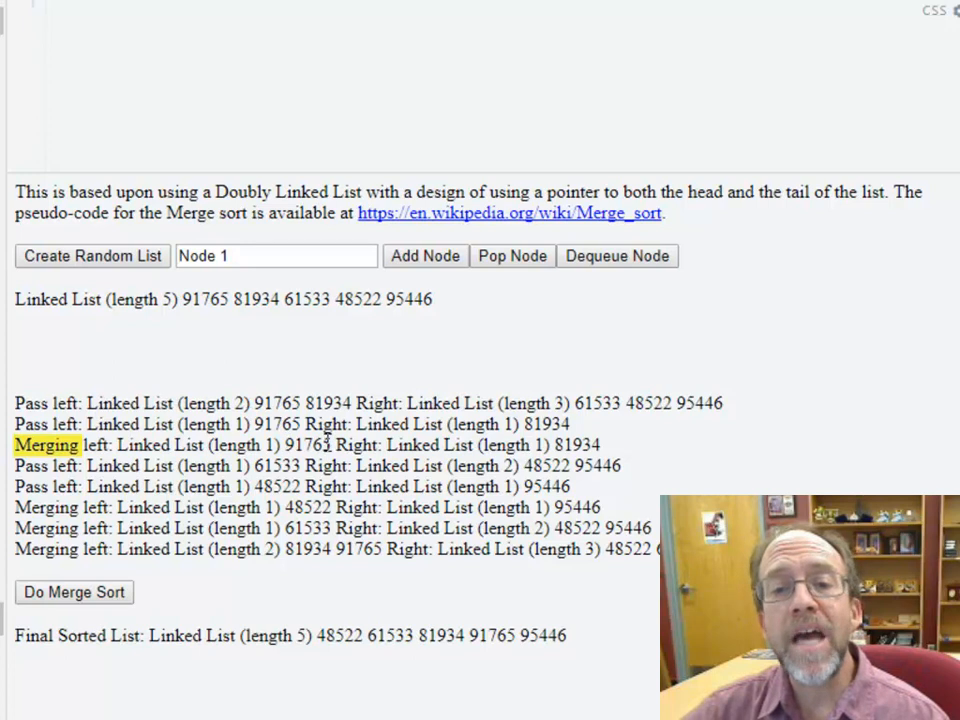
mouse_move(228, 444)
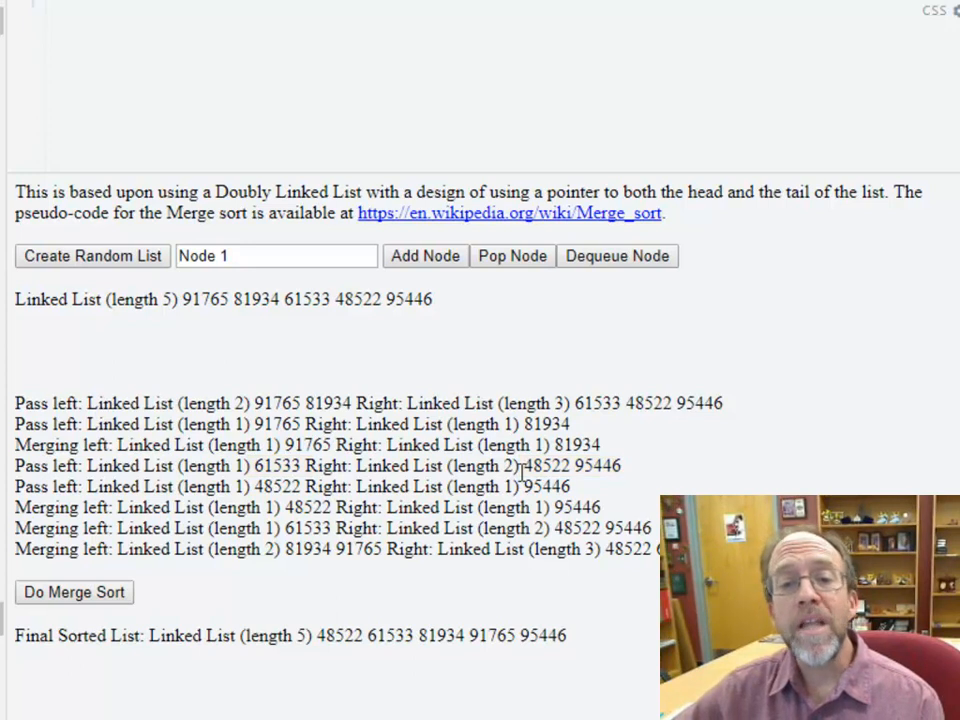
drag(520, 464, 570, 488)
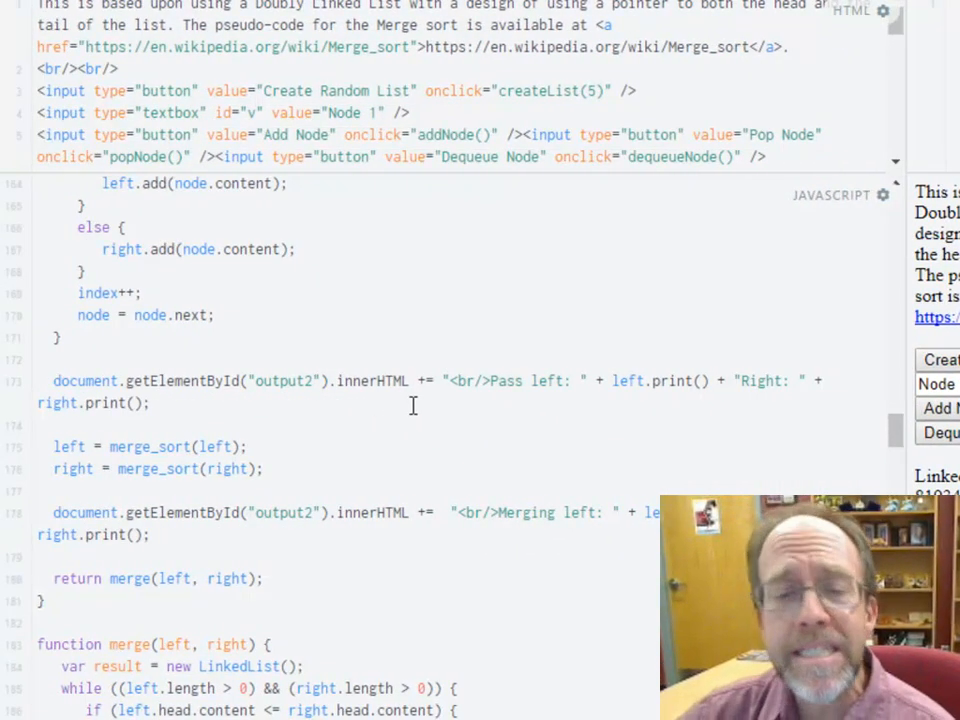
scroll(down, 3)
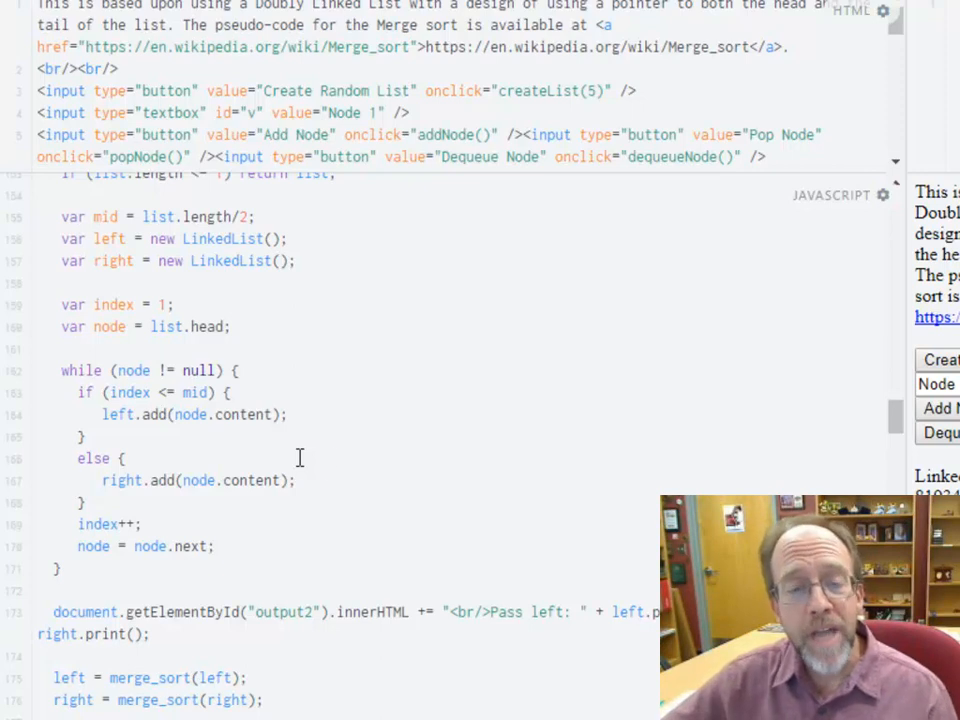
scroll(down, 3)
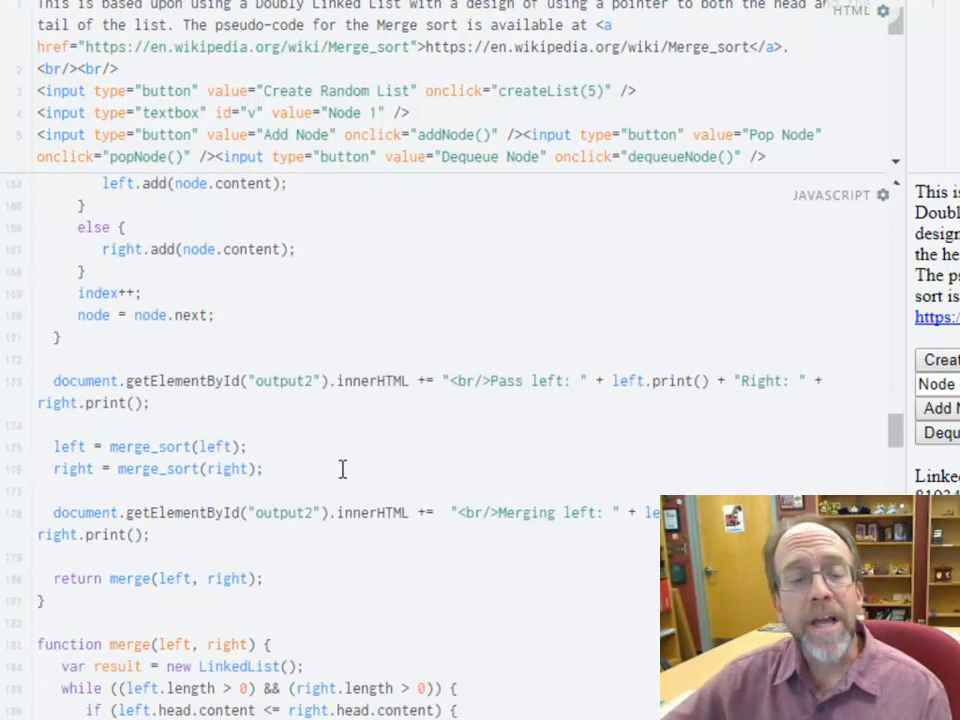
scroll(down, 3)
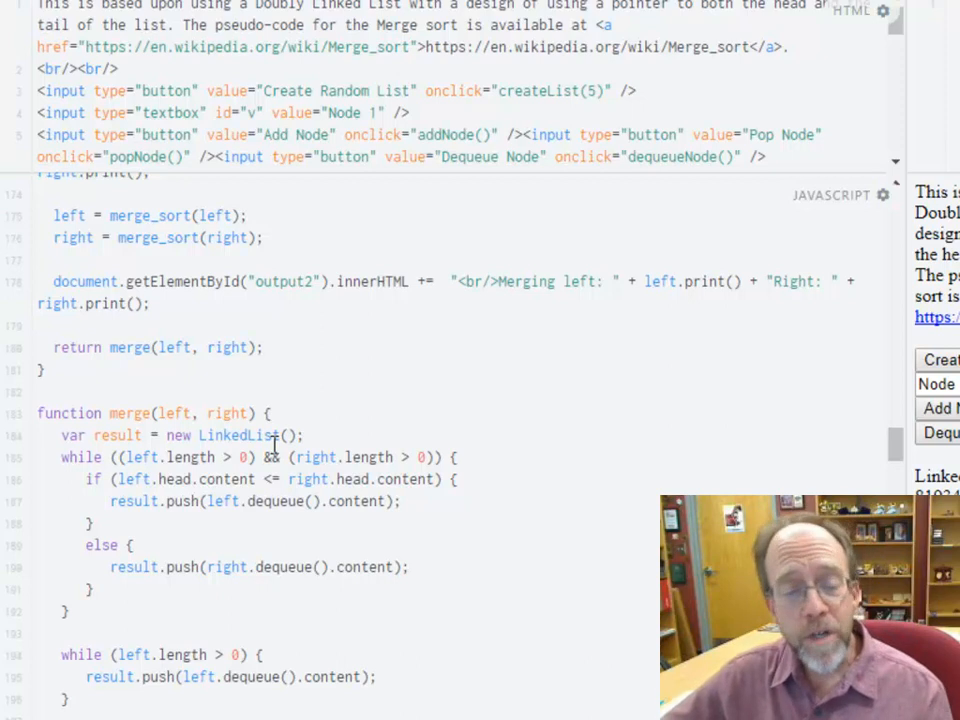
scroll(down, 3)
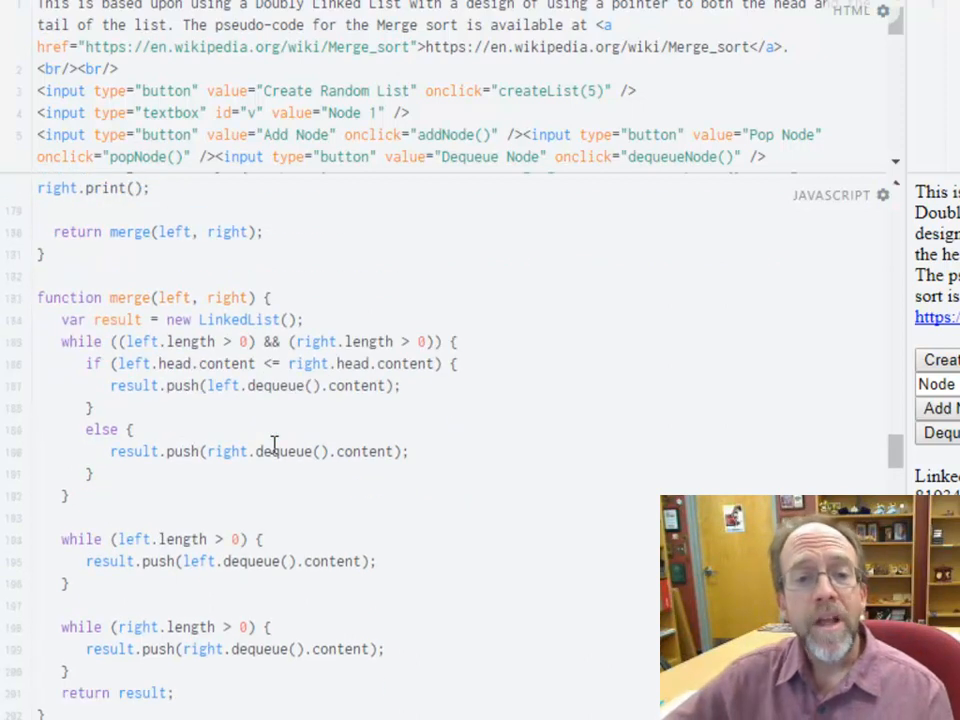